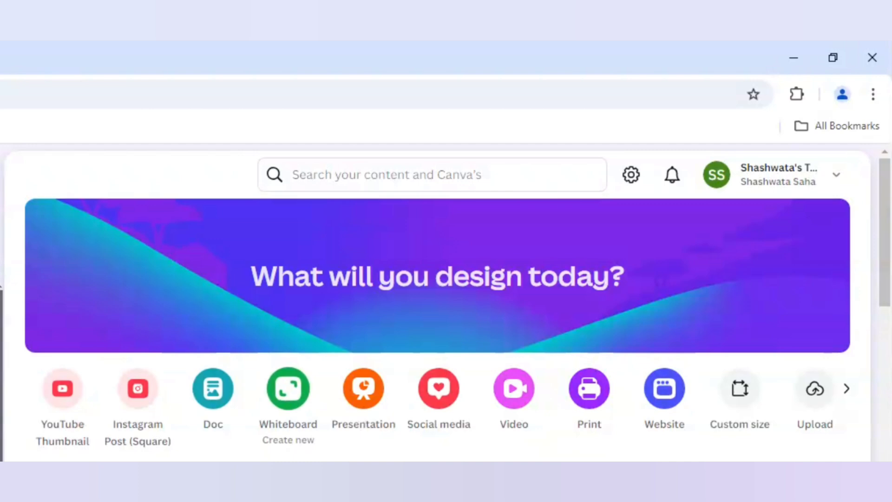
mouse_move(513, 389)
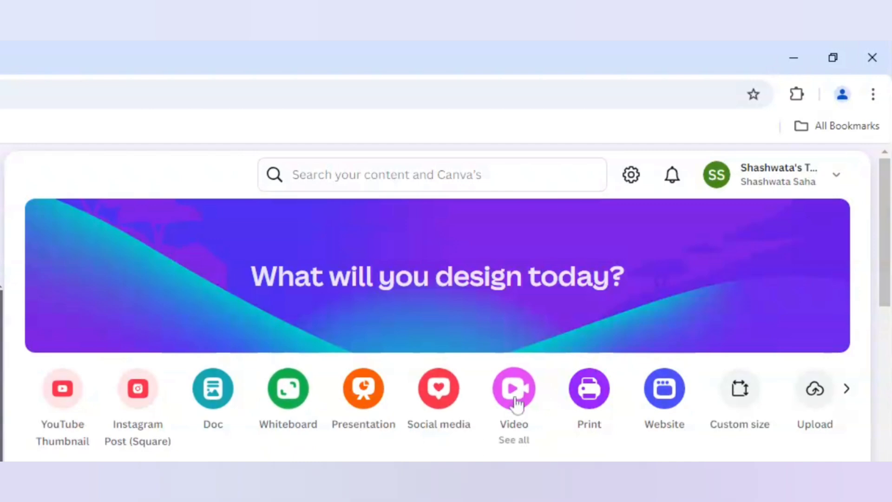
Step: Create a blank Video (1080p) 1920×1080 design from the Canva home page
left_click(512, 388)
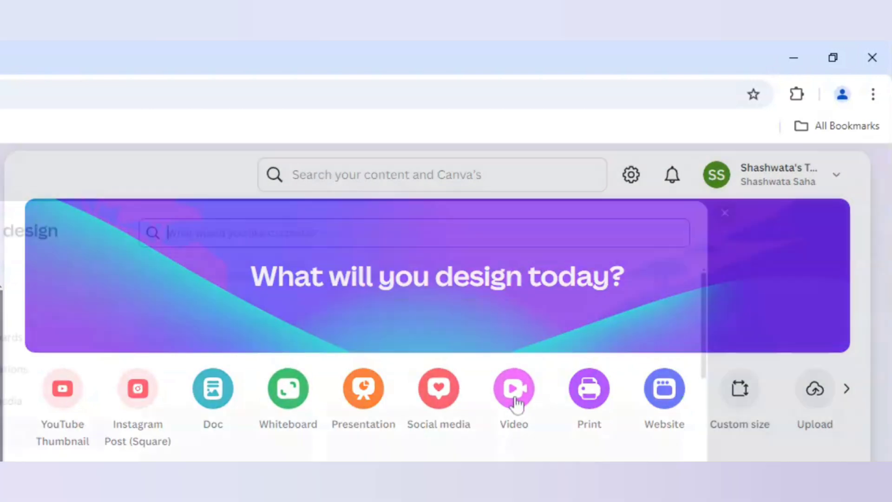
left_click(513, 389)
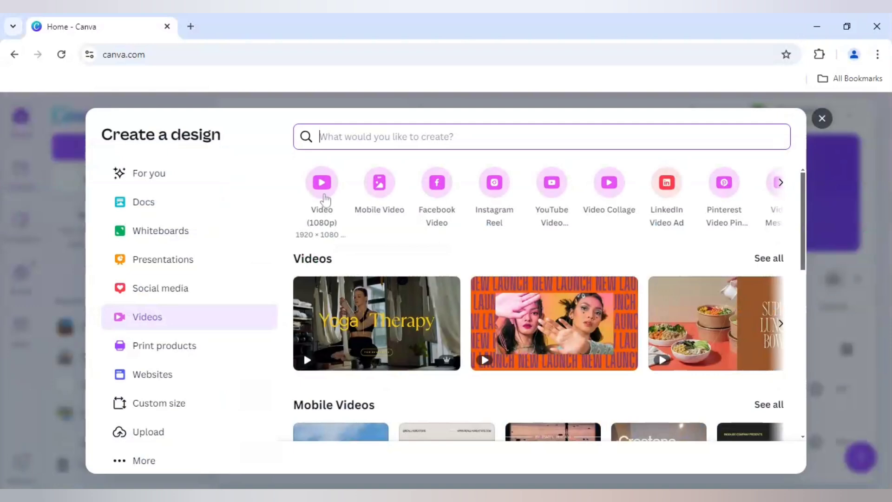
left_click(321, 182)
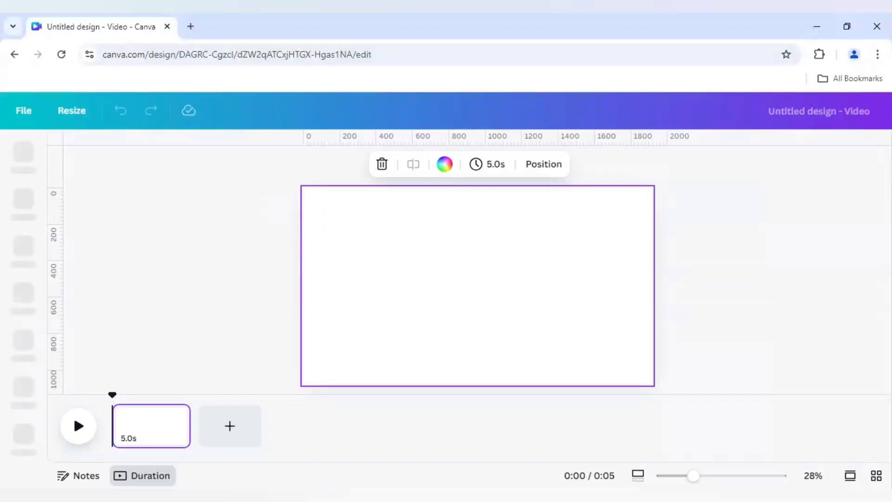
left_click(23, 154)
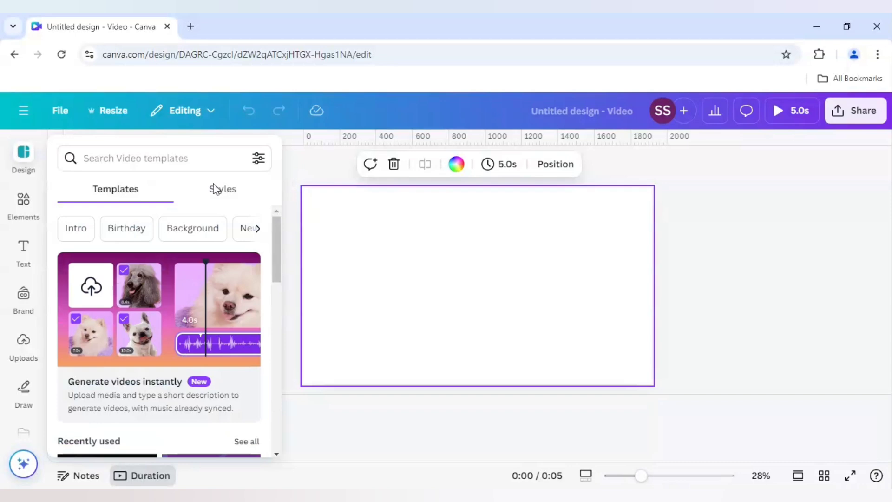
Step: Search Elements for 'akshardham temple' and add the pink stone temple photo from Photos
left_click(23, 205)
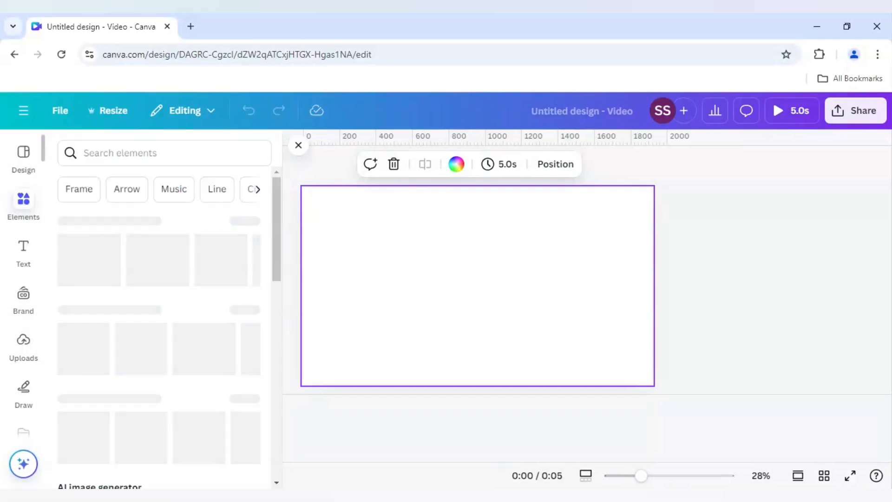
left_click(165, 153)
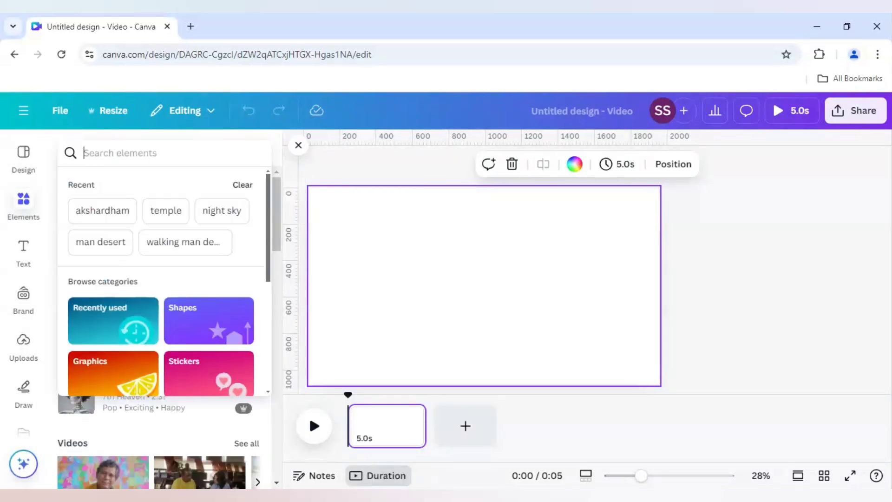
type("akshard")
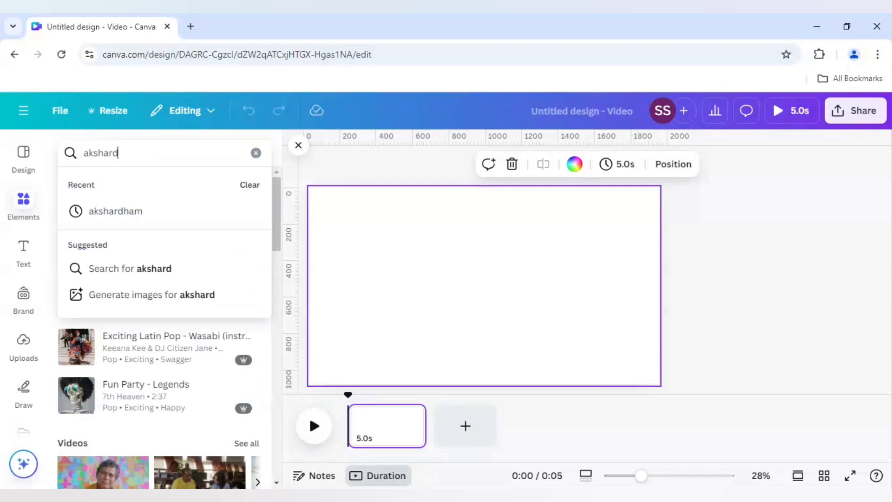
type("ham temple")
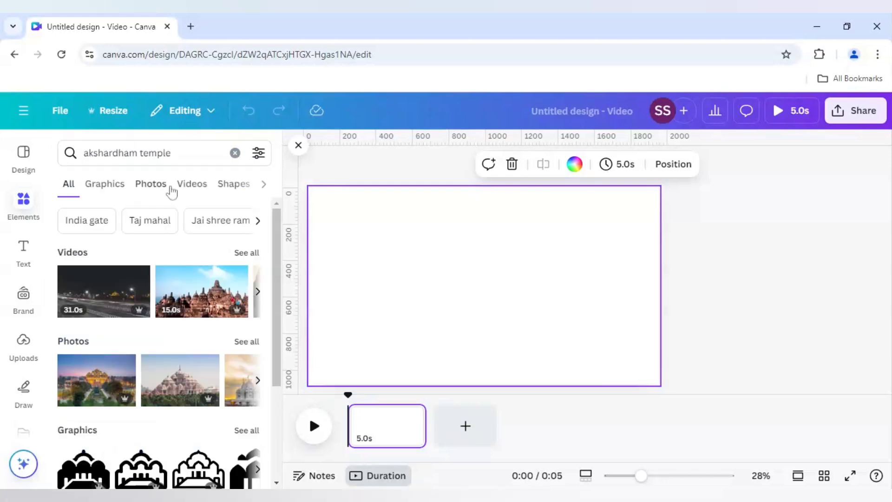
left_click(151, 184)
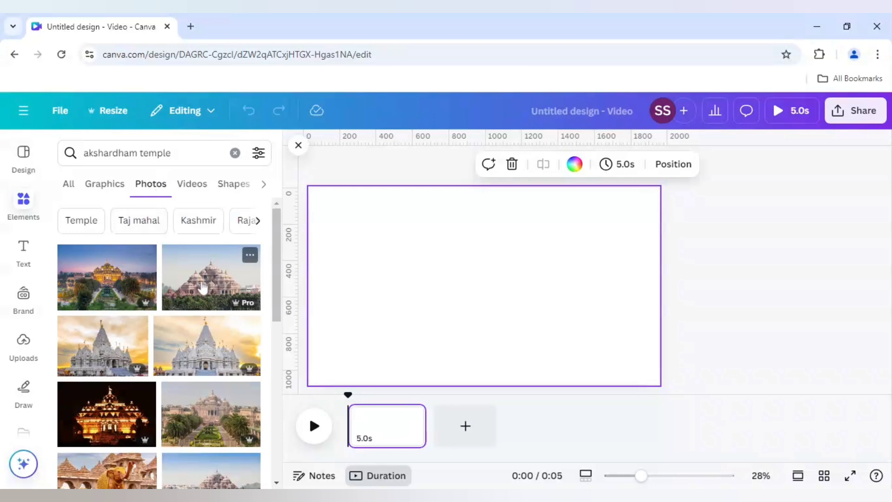
left_click(210, 277)
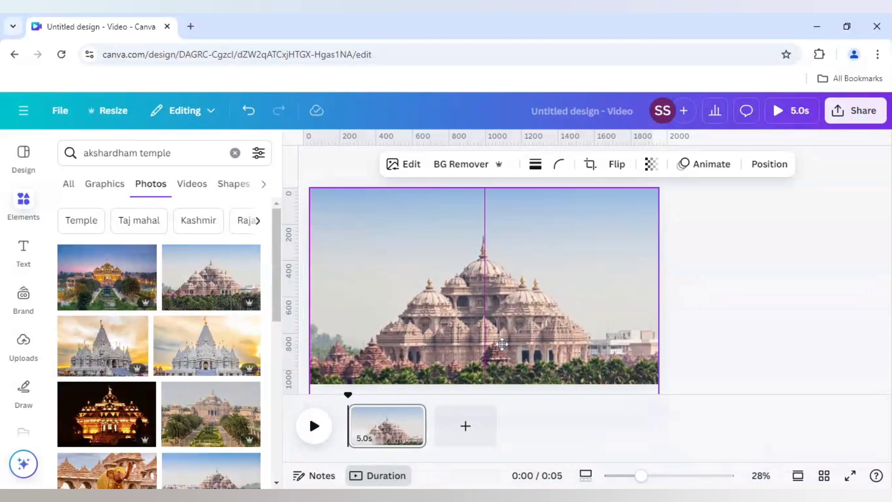
left_click(501, 344)
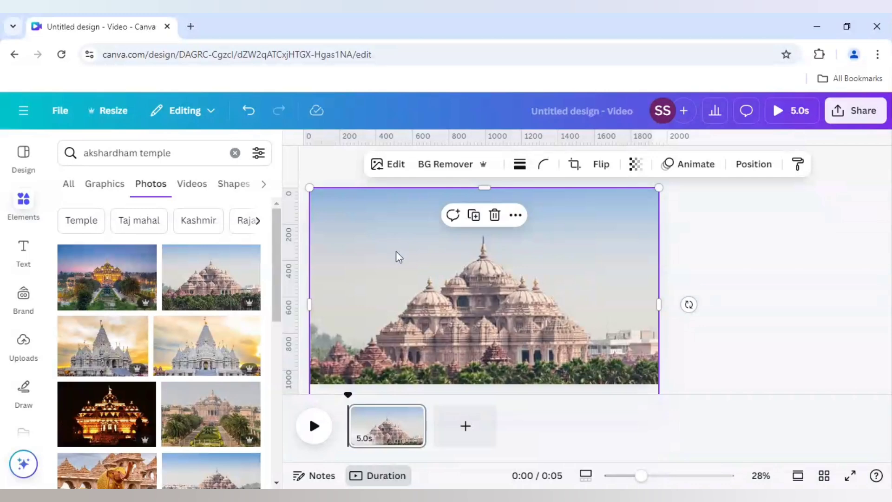
mouse_move(408, 296)
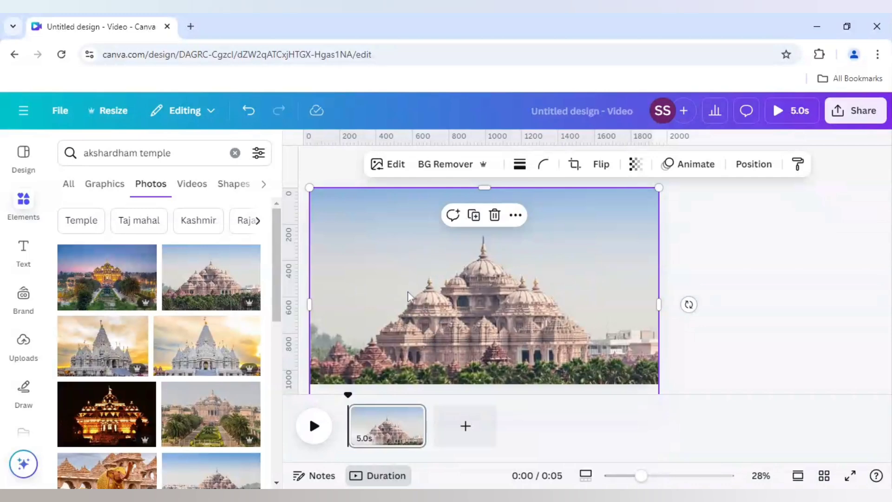
mouse_move(431, 299)
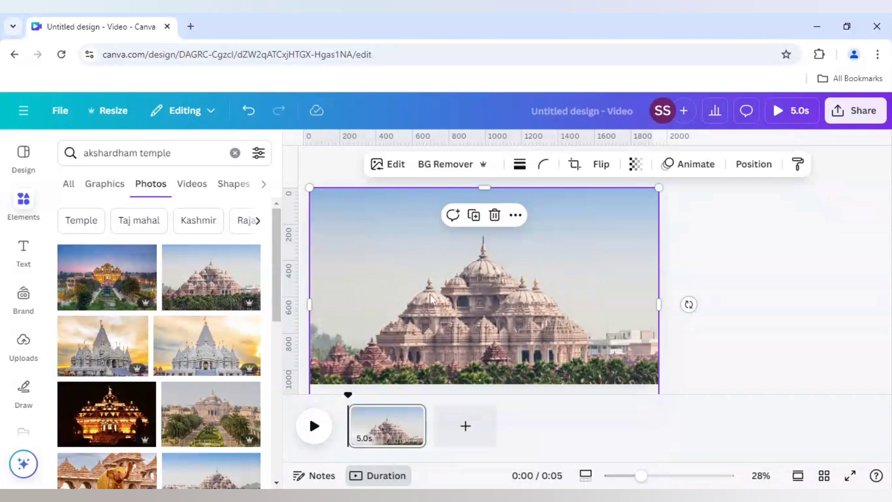
mouse_move(452, 165)
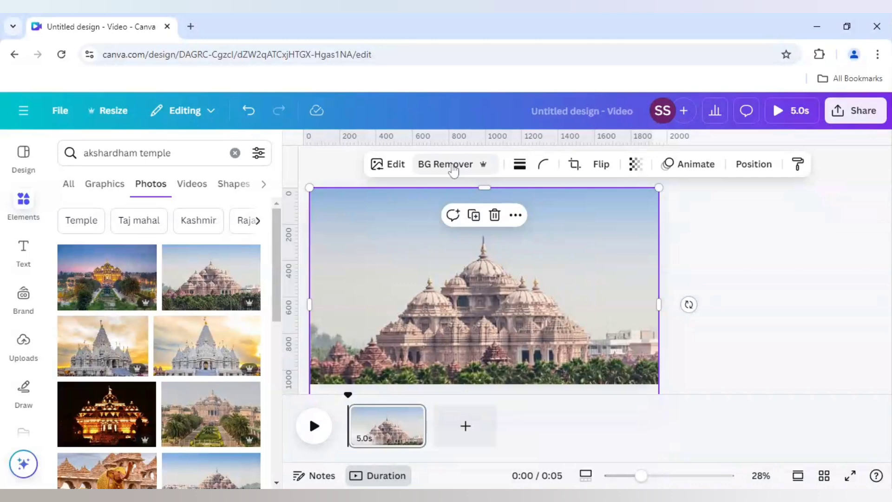
left_click(445, 164)
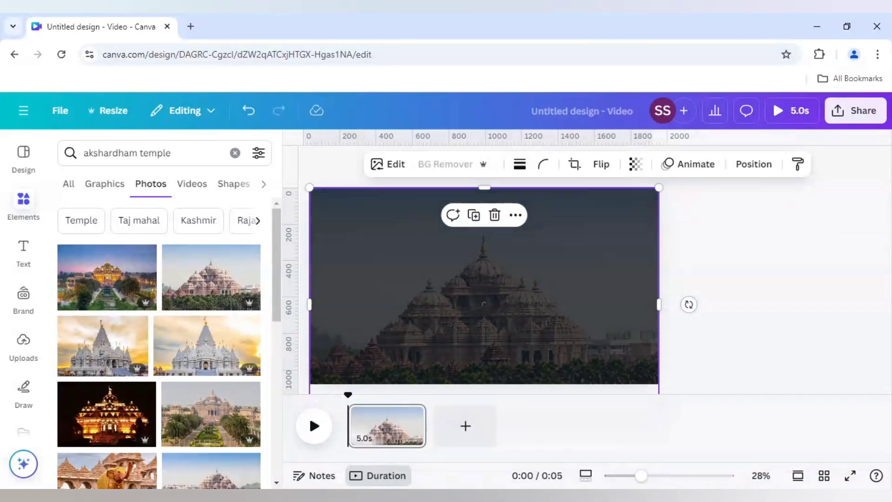
left_click(445, 164)
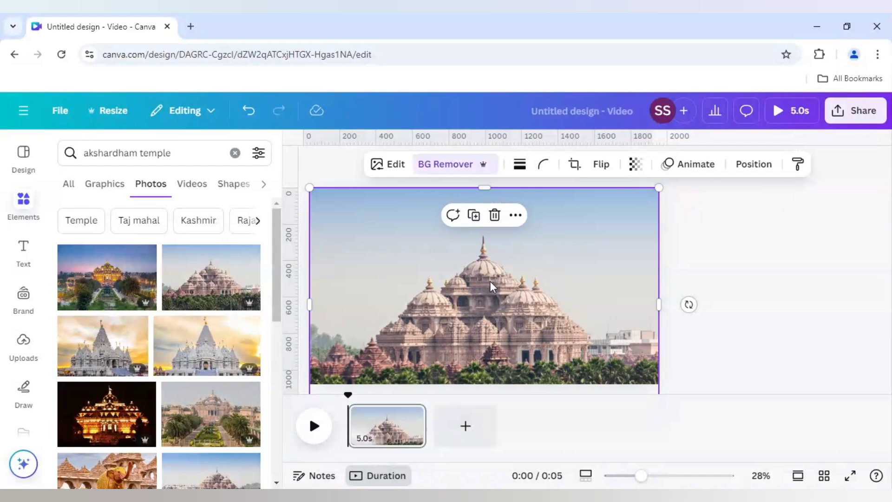
mouse_move(492, 287)
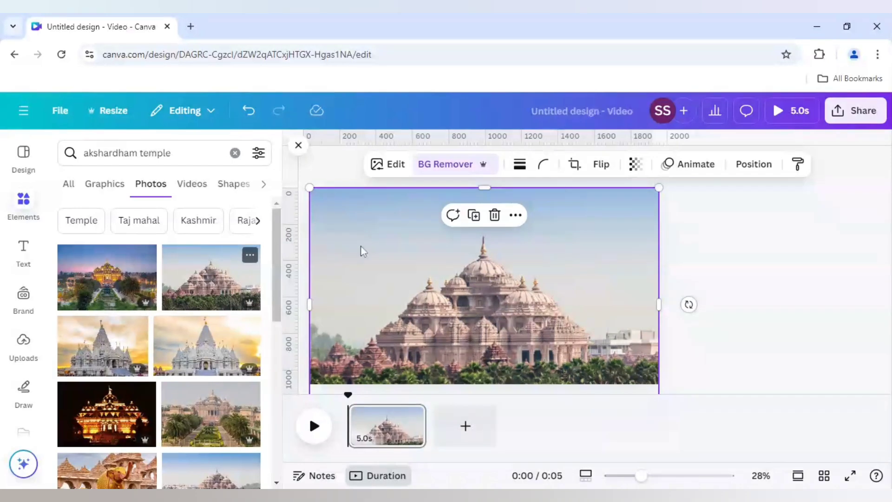
mouse_move(24, 252)
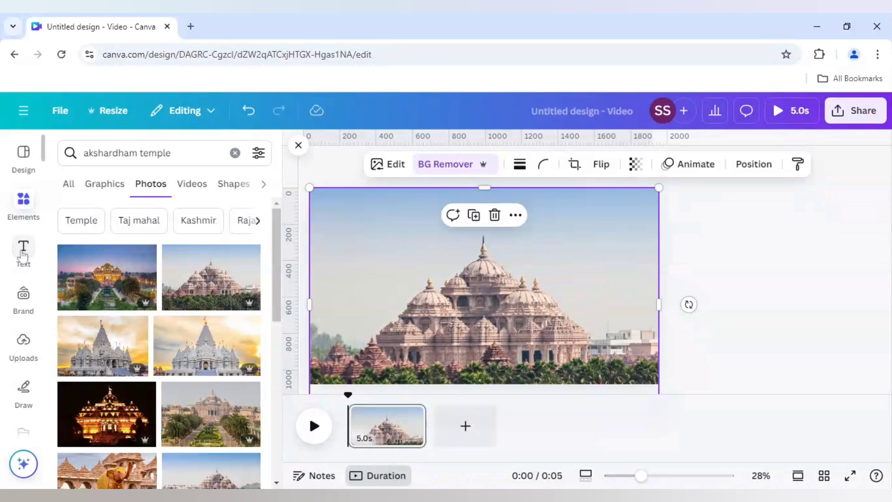
Step: Add a heading from the Text panel reading AKSHARDHAM
left_click(23, 250)
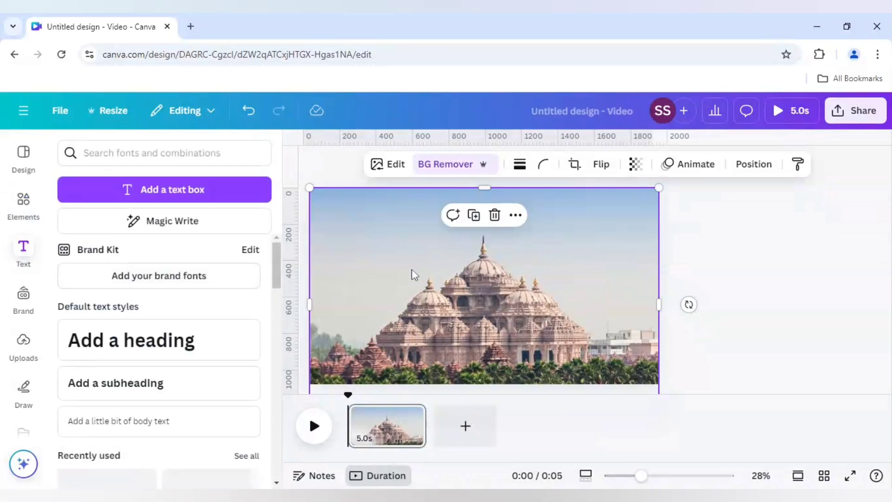
mouse_move(345, 240)
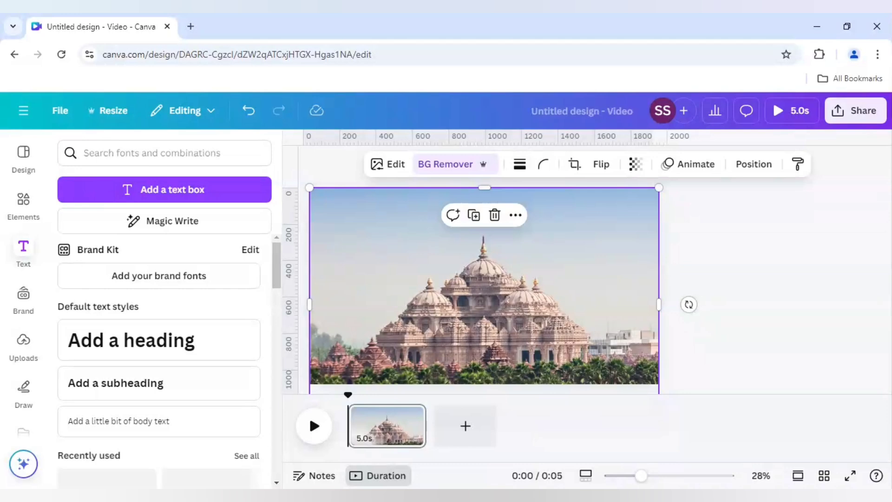
mouse_move(393, 299)
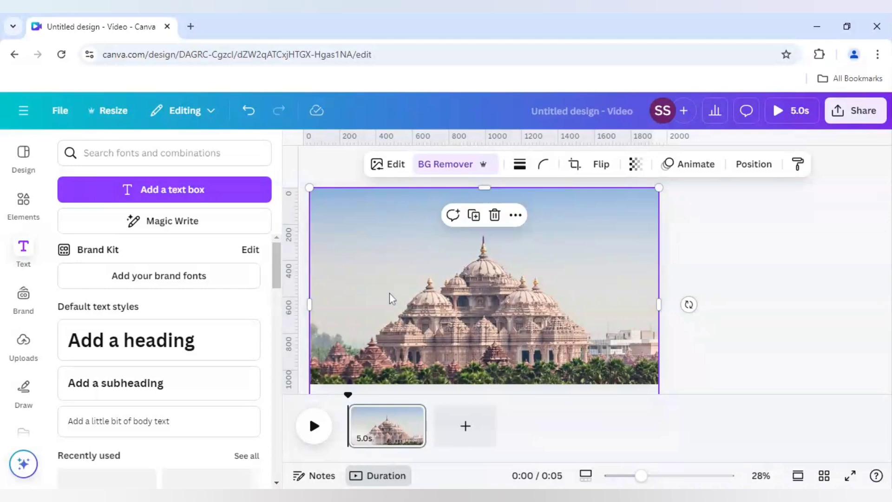
mouse_move(396, 271)
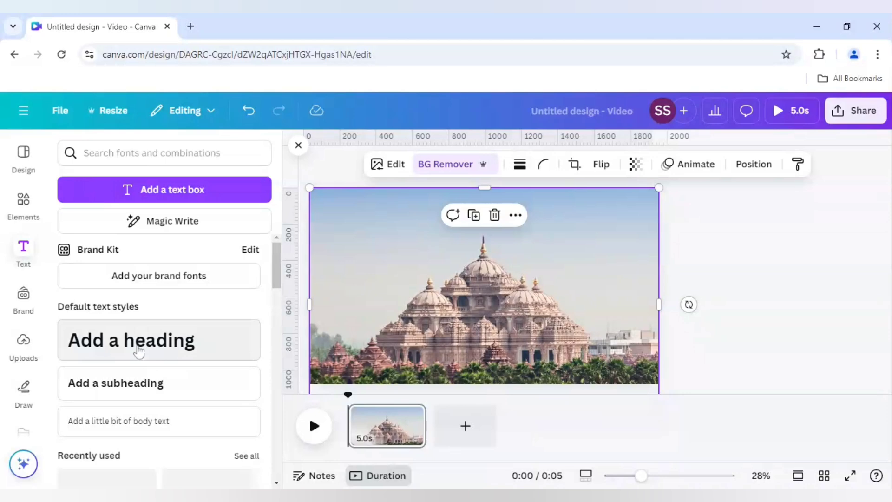
left_click(131, 340)
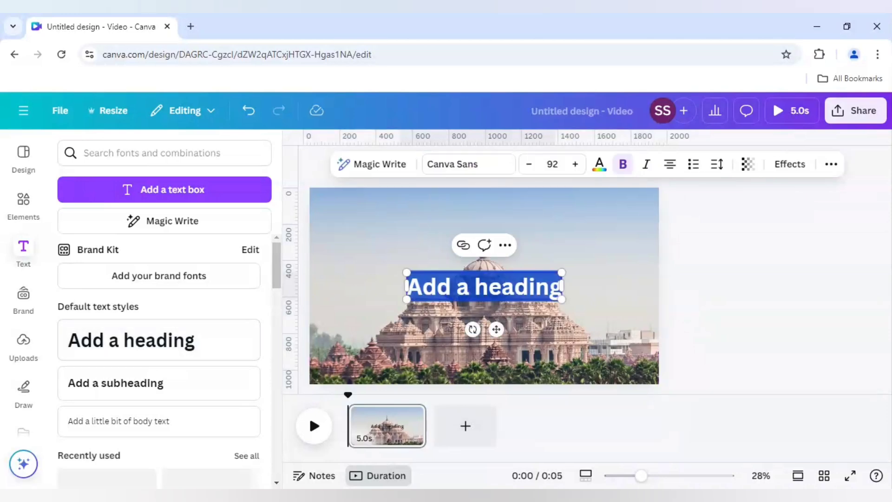
type("AKSHA")
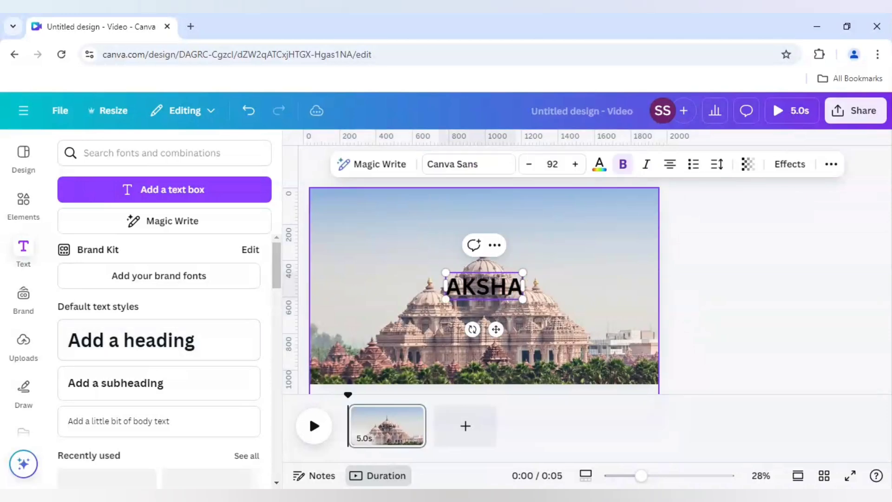
type("RDHAM")
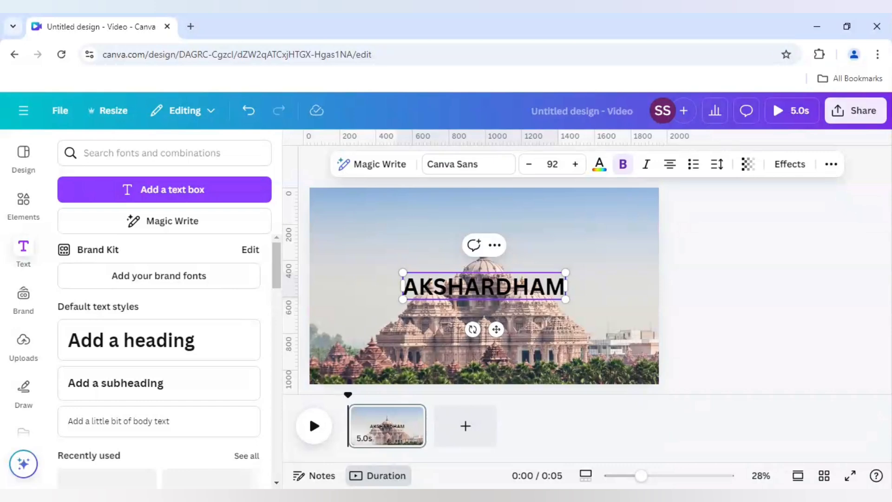
mouse_move(452, 164)
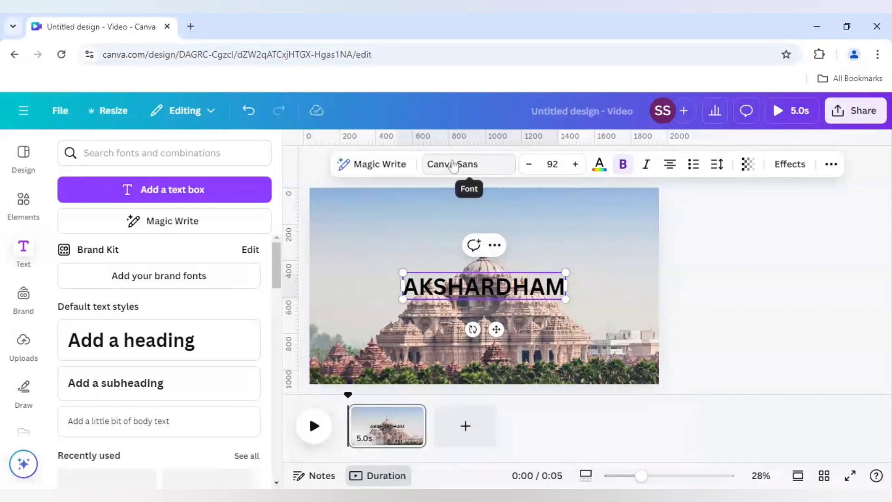
Step: Set the AKSHARDHAM heading to the Anton font and enlarge it across the top
left_click(467, 164)
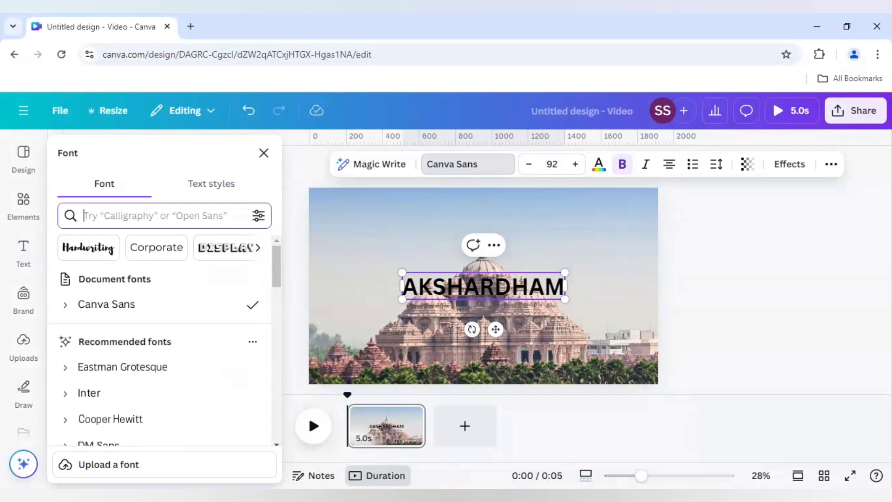
type("anton")
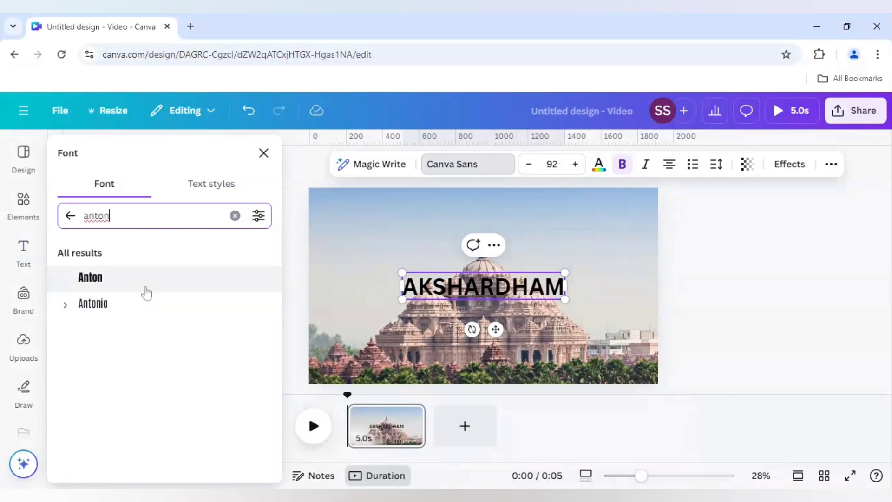
left_click(90, 277)
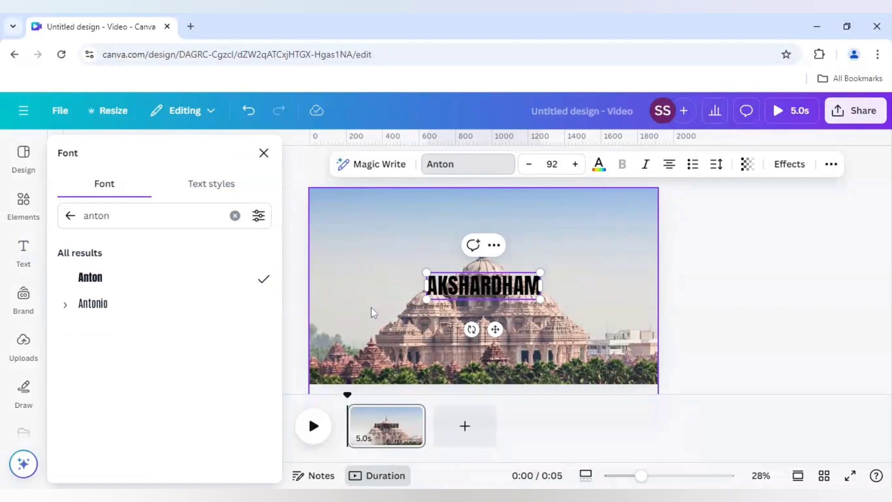
left_click(263, 153)
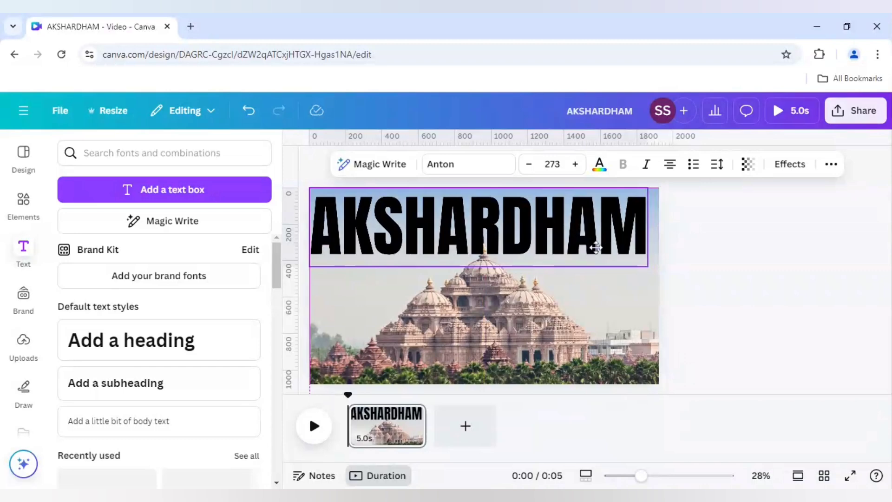
left_click(479, 227)
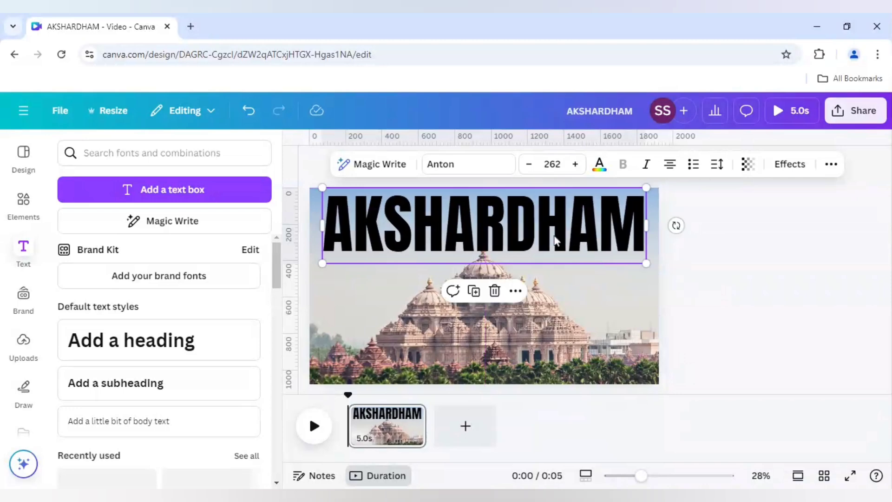
mouse_move(474, 291)
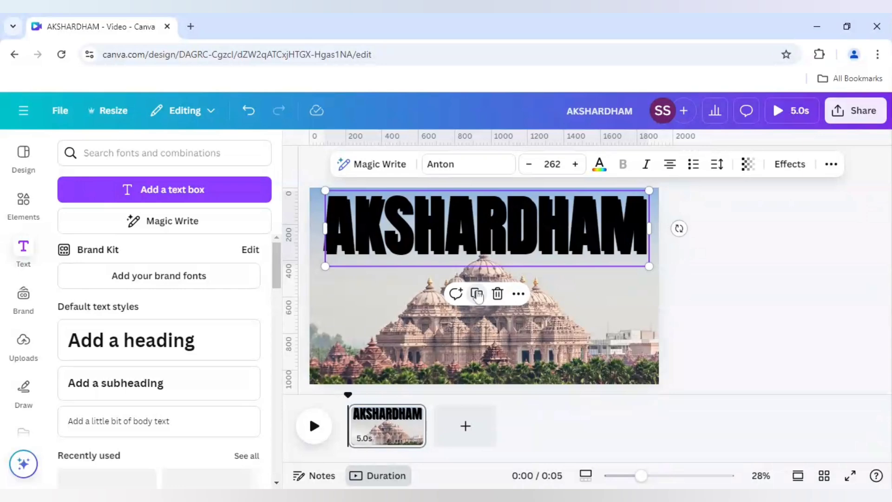
Step: Duplicate the title as TEMPLE at font size 104, placed beneath its right end
left_click(477, 294)
type("TEMPLE")
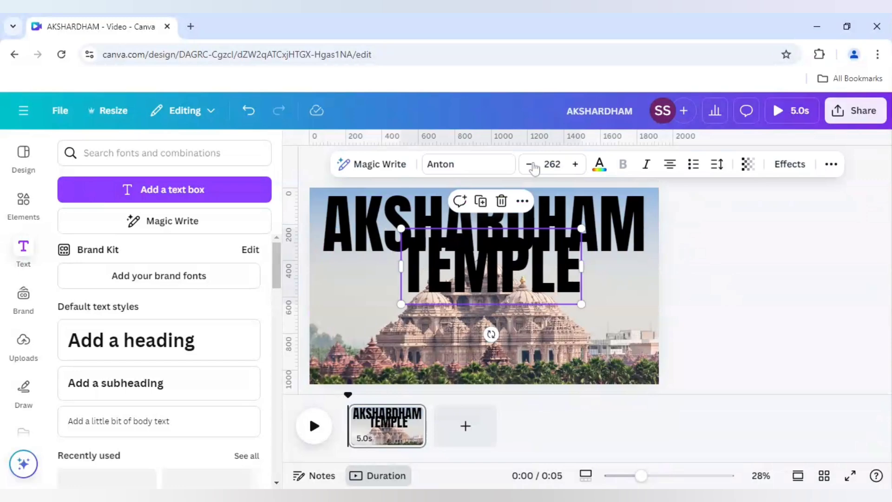
left_click(552, 164)
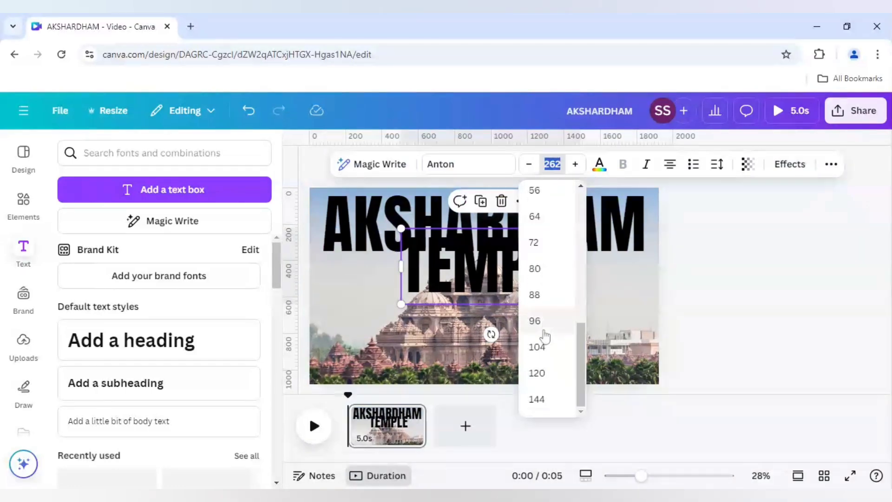
left_click(537, 347)
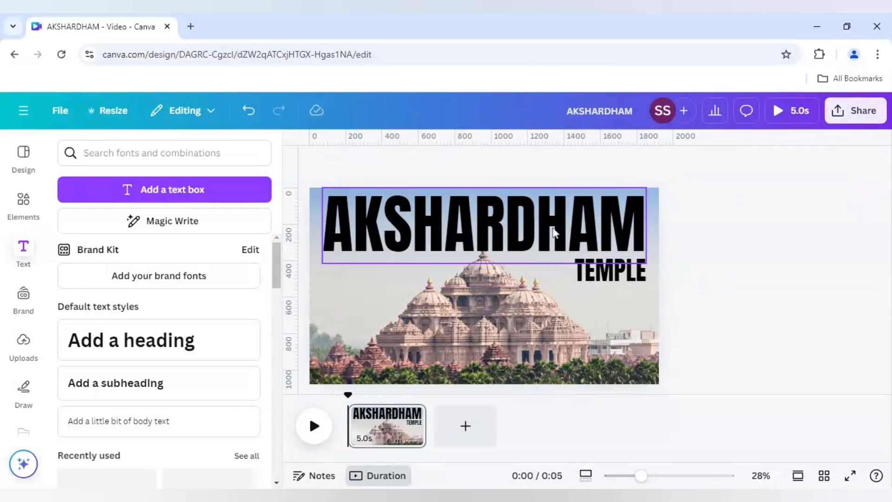
Step: Change the AKSHARDHAM and TEMPLE text colour to white
left_click(598, 164)
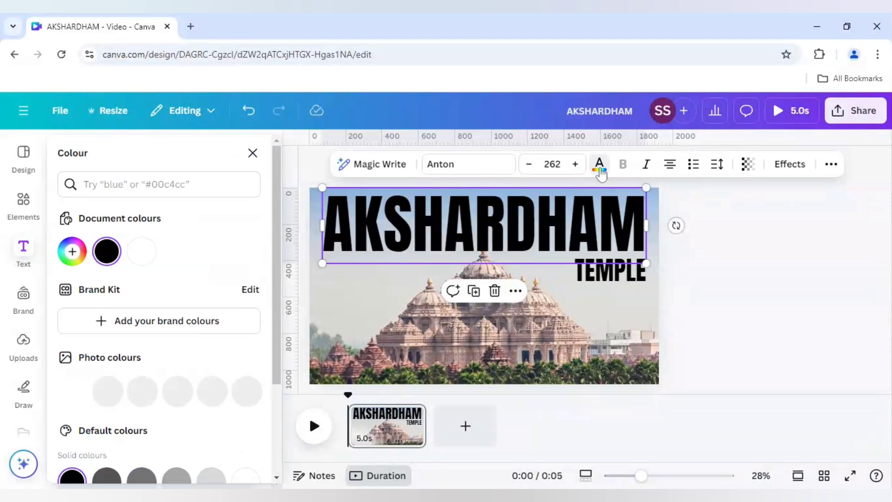
left_click(141, 251)
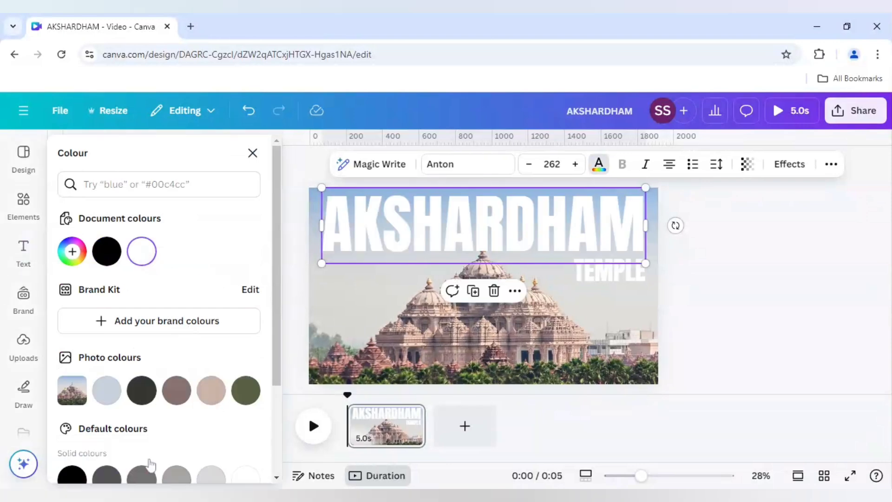
left_click(23, 252)
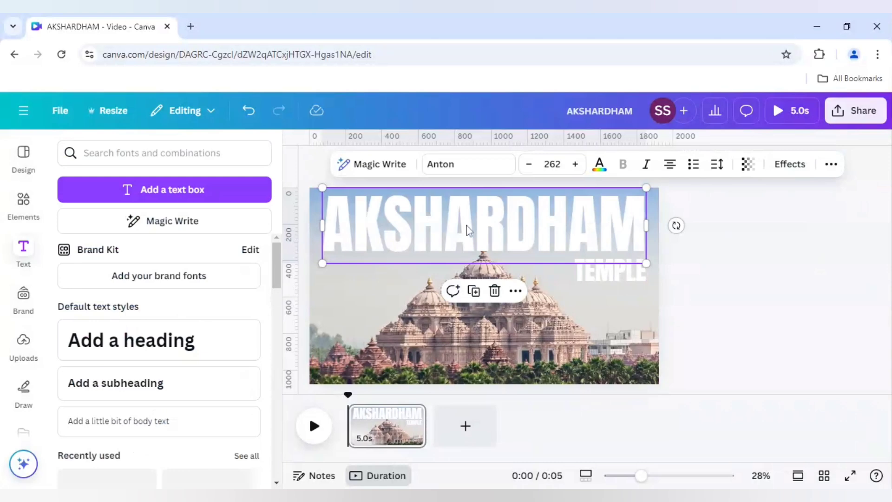
mouse_move(790, 164)
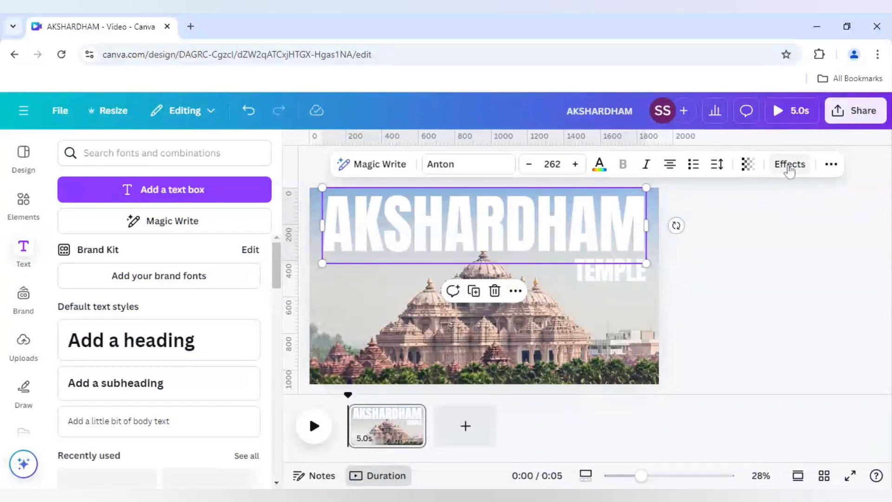
Step: Apply the Lift shadow effect to the AKSHARDHAM title
left_click(789, 164)
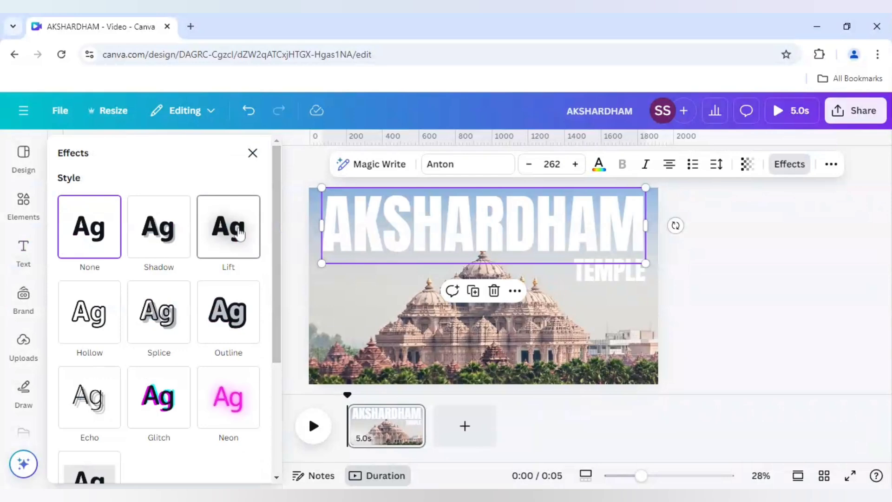
left_click(228, 226)
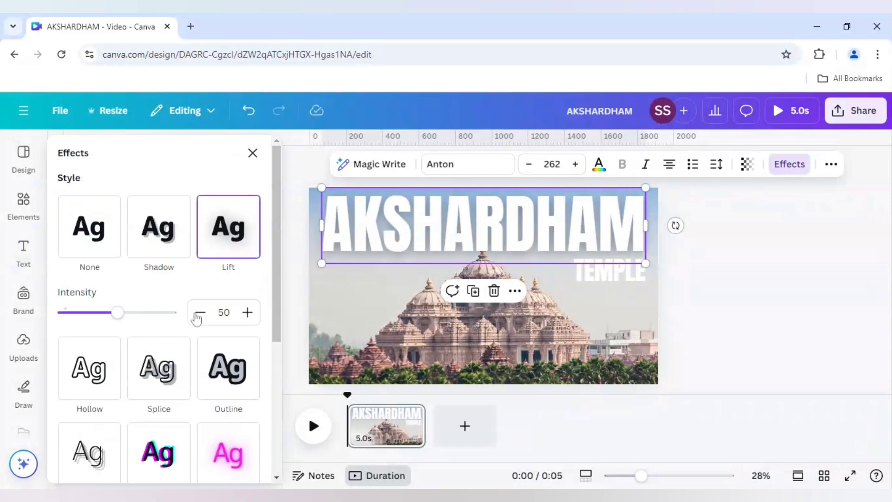
left_click(224, 312)
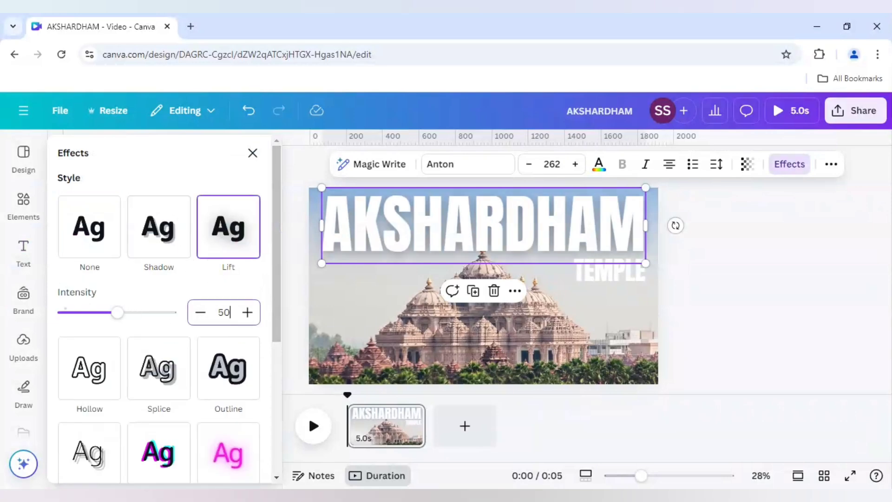
triple_click(224, 312)
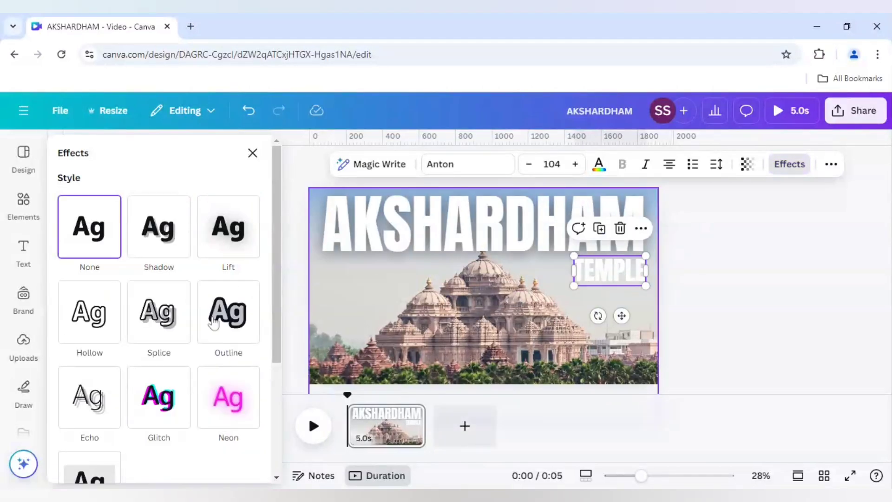
Step: Apply Lift to the TEMPLE line with intensity 75
left_click(229, 226)
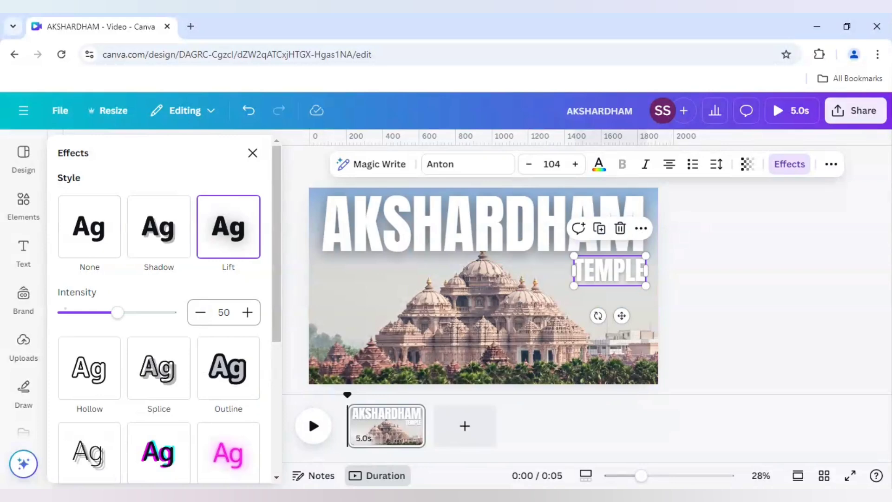
triple_click(224, 313)
type("75")
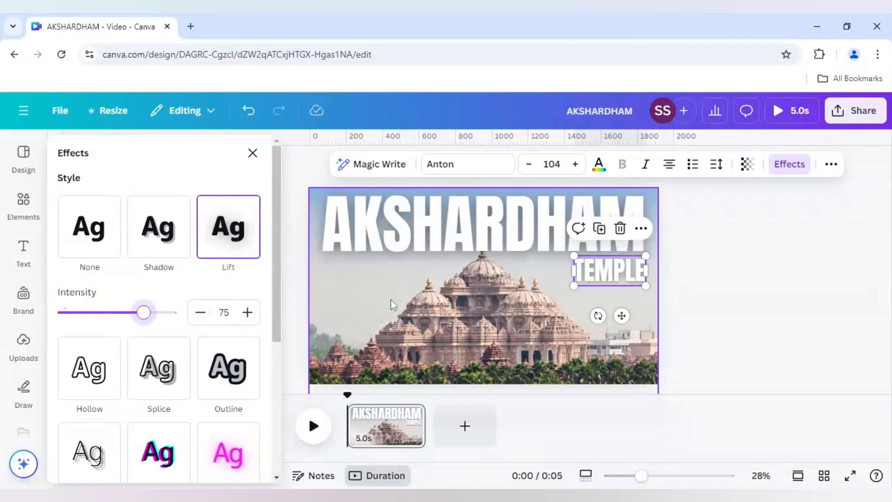
left_click(23, 254)
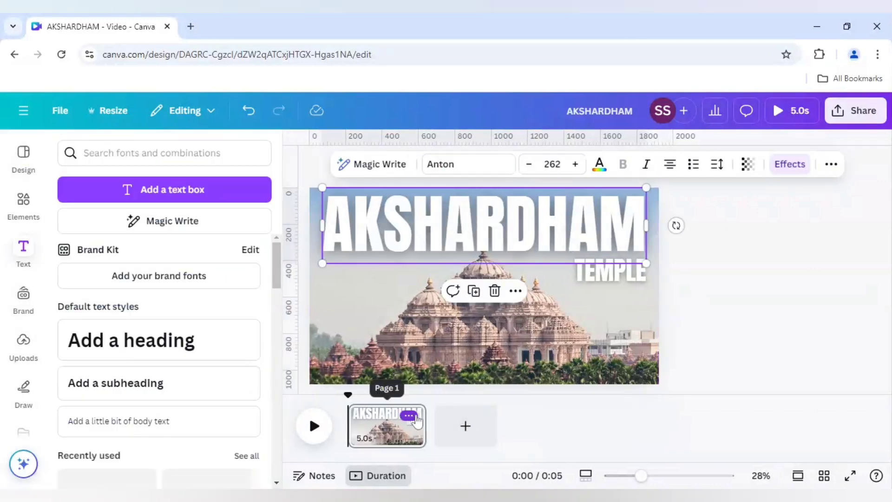
Step: Duplicate page 1 into a second page, then reselect the AKSHARDHAM title on page 1
left_click(408, 418)
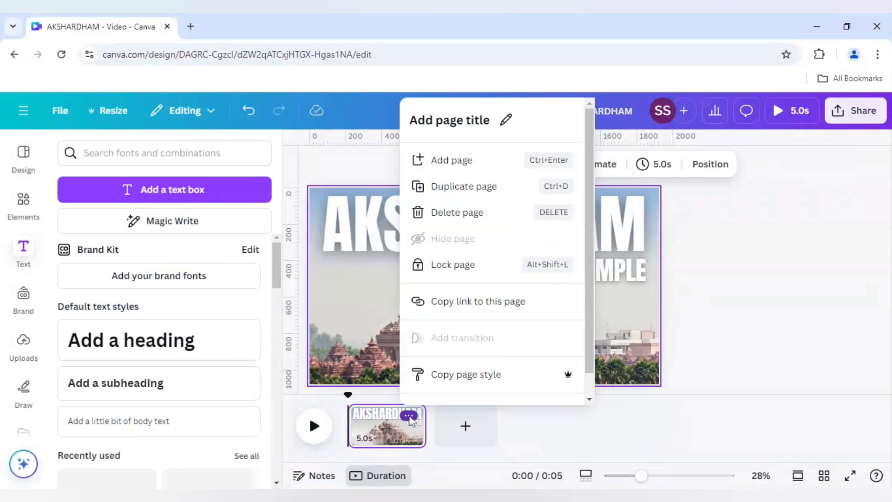
left_click(462, 186)
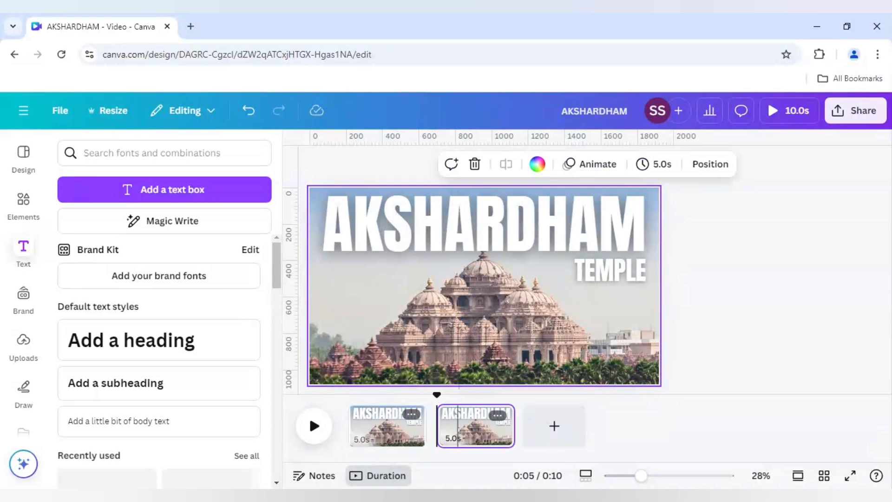
left_click(387, 426)
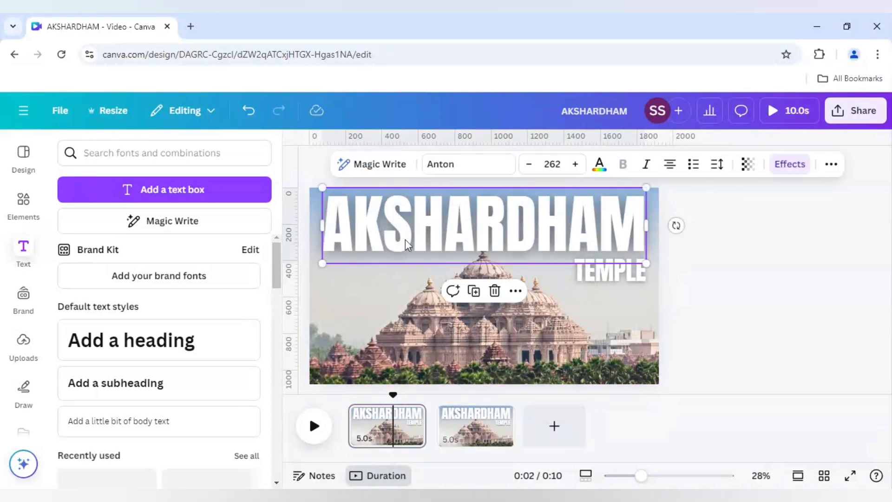
left_click(609, 272)
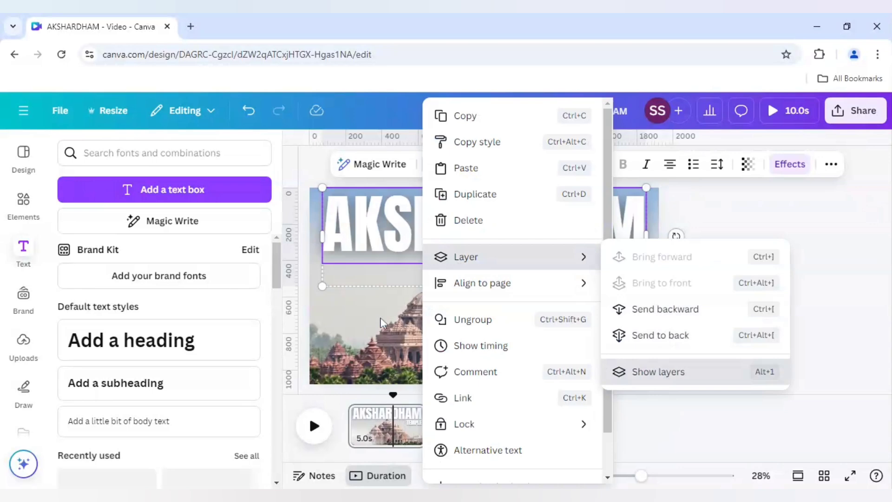
Step: In page 2's Layers list, move the cut-out temple layer above the title text
left_click(659, 372)
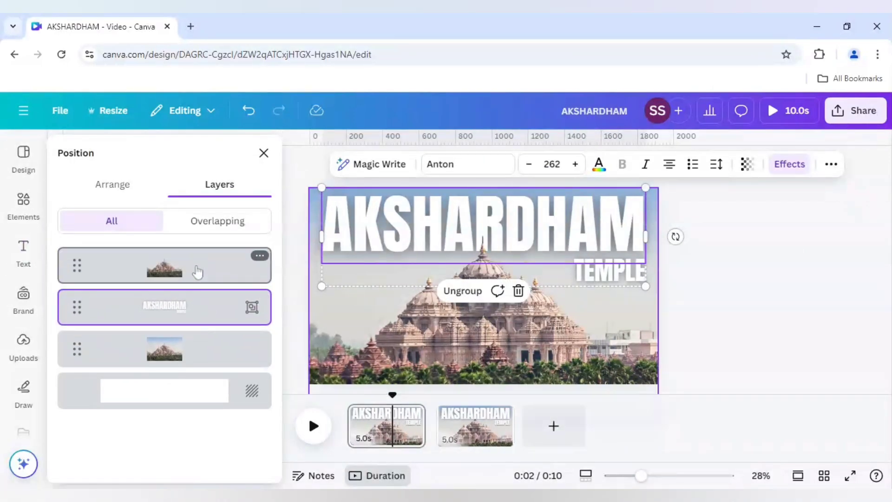
mouse_move(173, 357)
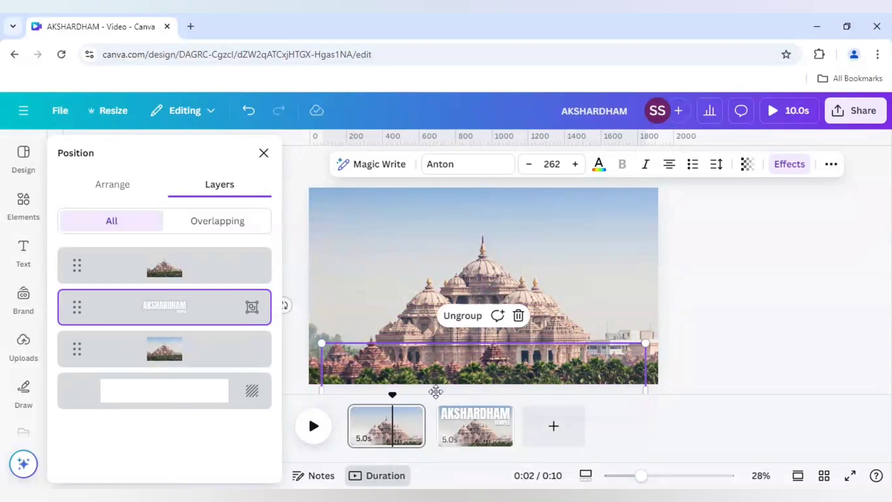
left_click(475, 426)
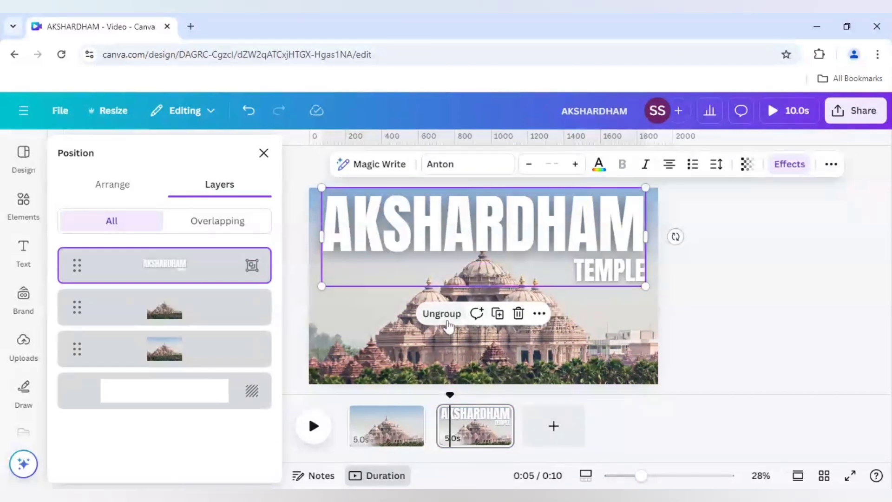
mouse_move(279, 256)
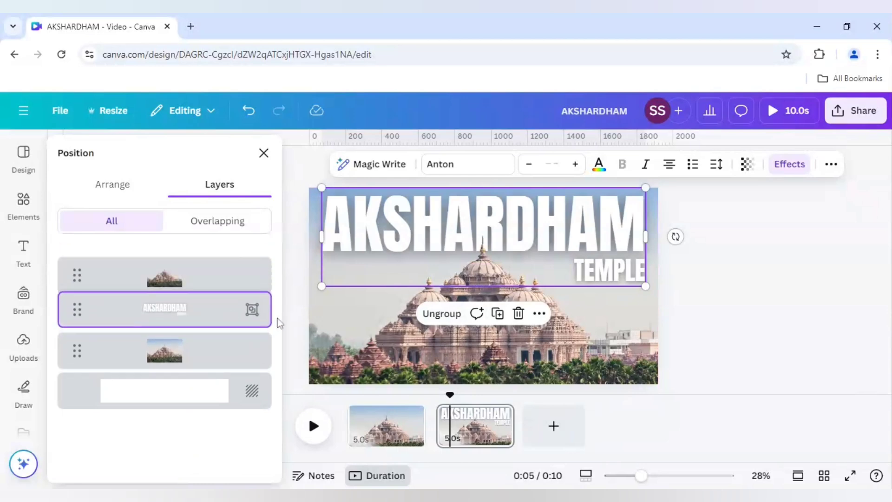
left_click(165, 266)
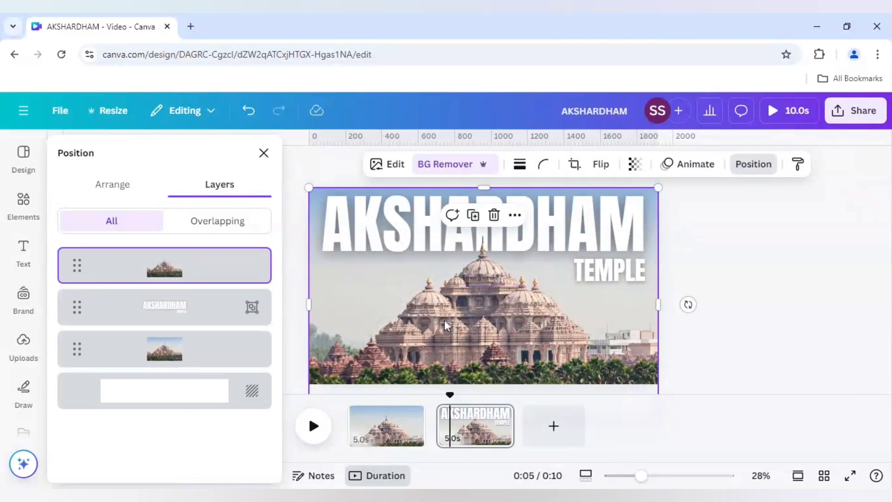
mouse_move(416, 332)
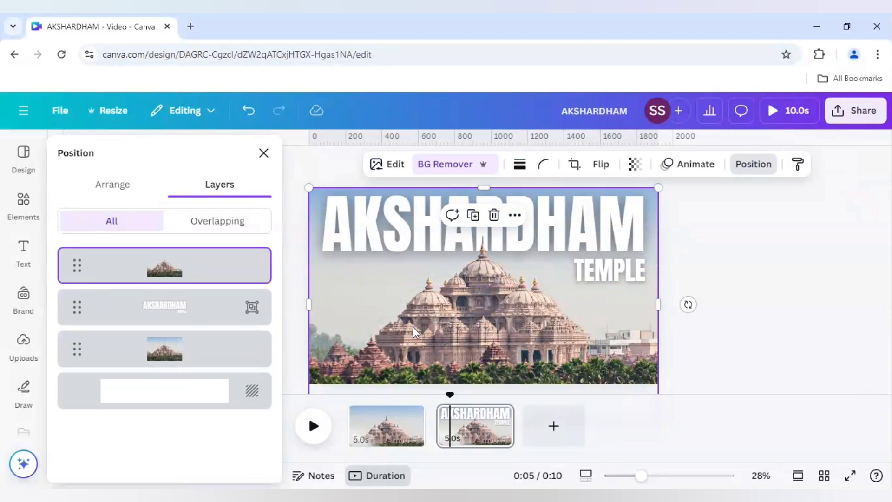
mouse_move(799, 334)
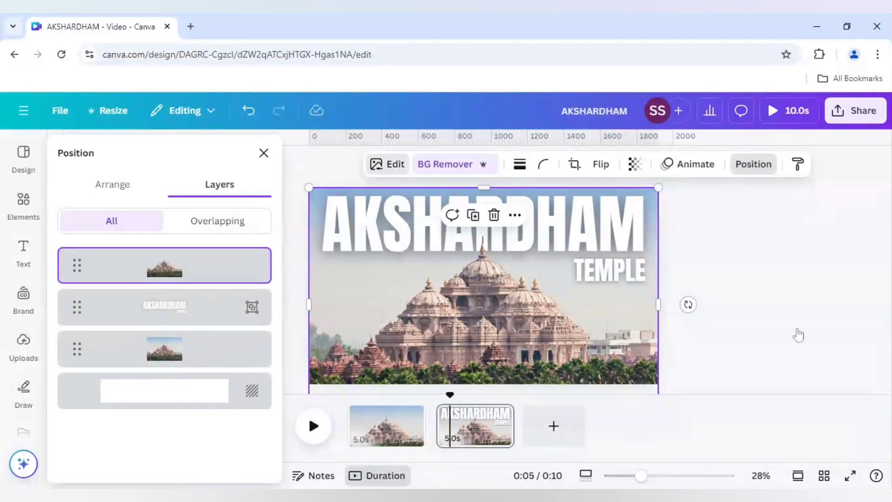
Step: Adjust page 2's photo to Brightness -81, Contrast 42, Highlights 38, Shadows -29
left_click(394, 164)
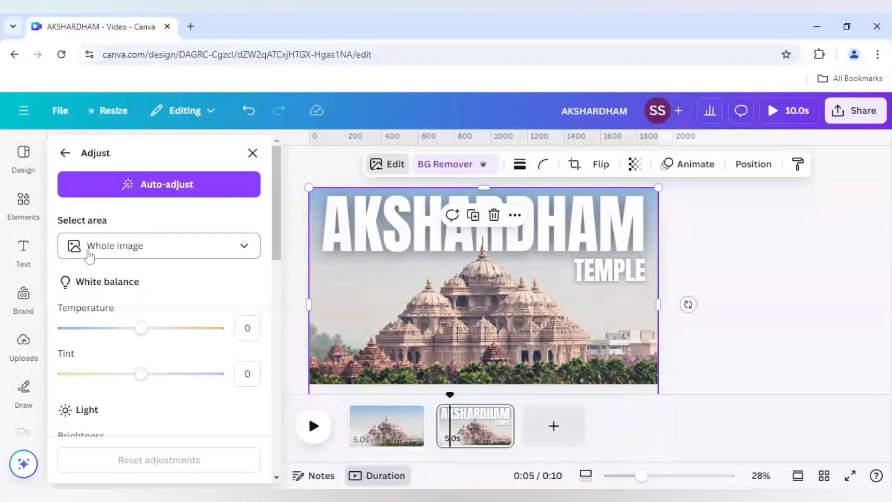
scroll("down", 3)
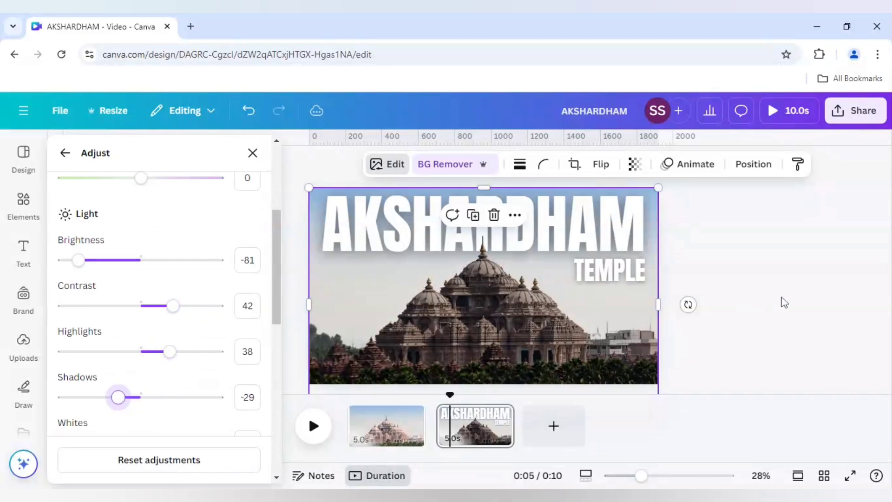
left_click(23, 253)
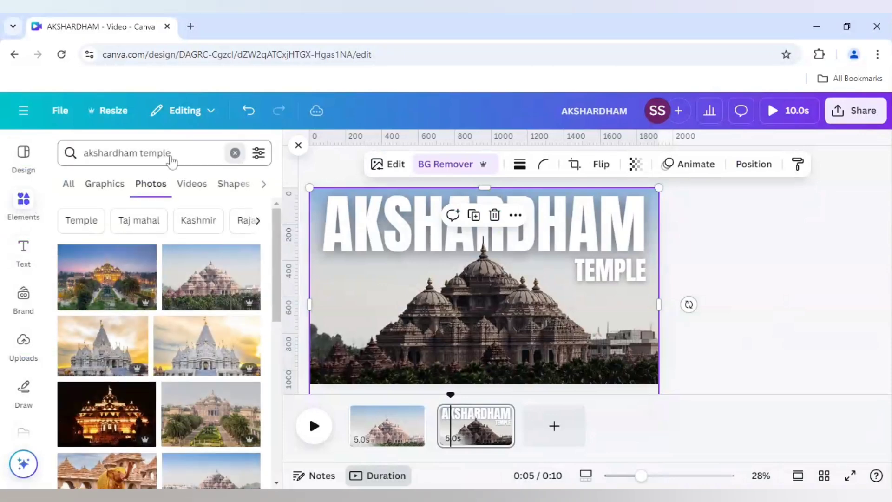
Step: Search Elements for 'starry night' photos and scroll through the night-sky results
left_click(234, 153)
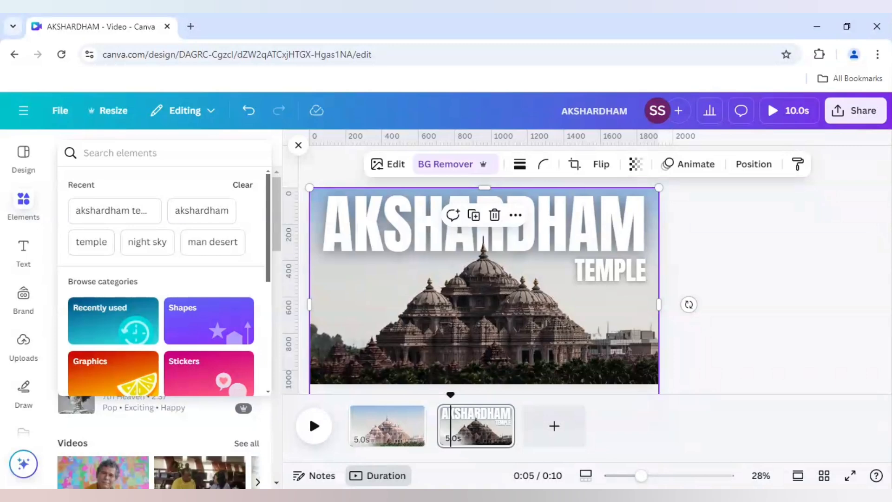
type("starry night")
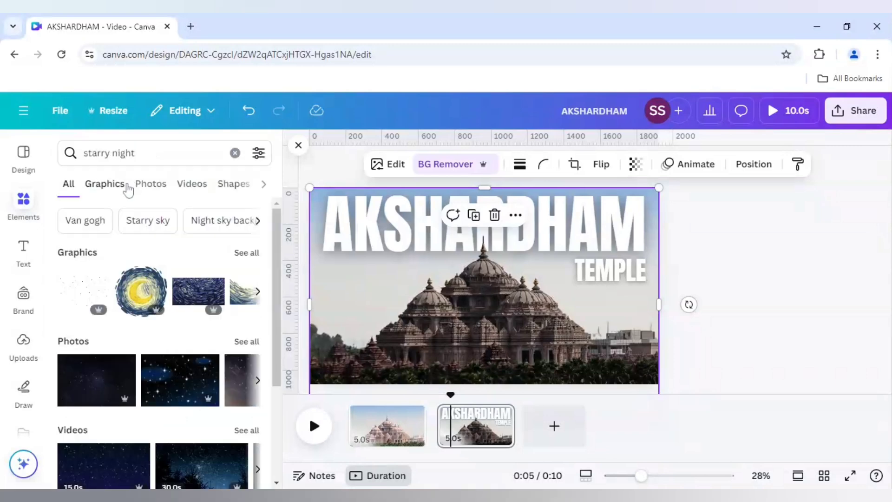
left_click(150, 183)
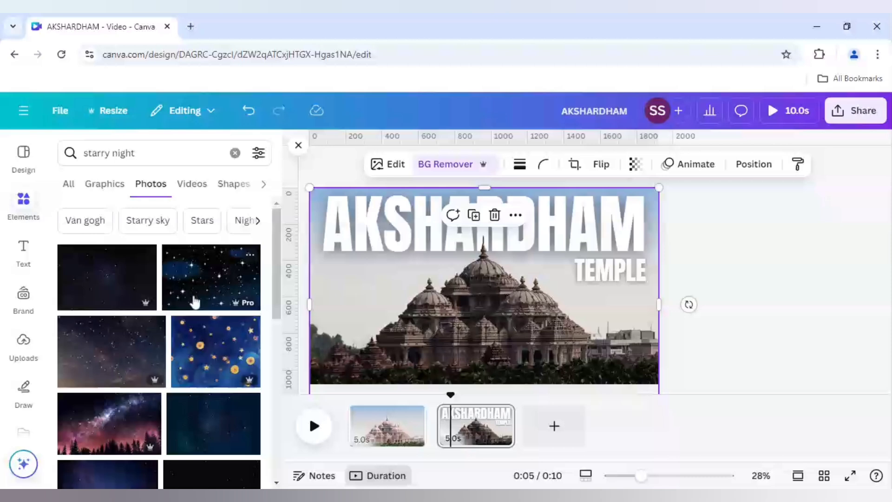
scroll("down", 3)
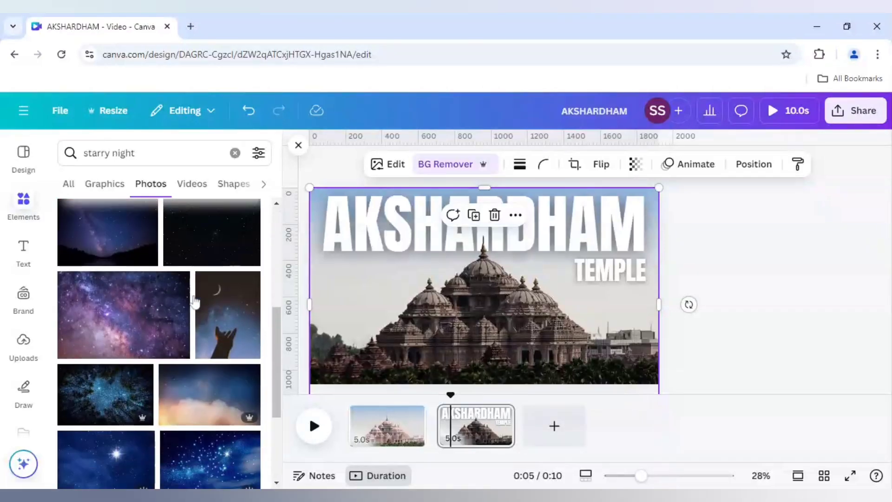
scroll("down", 3)
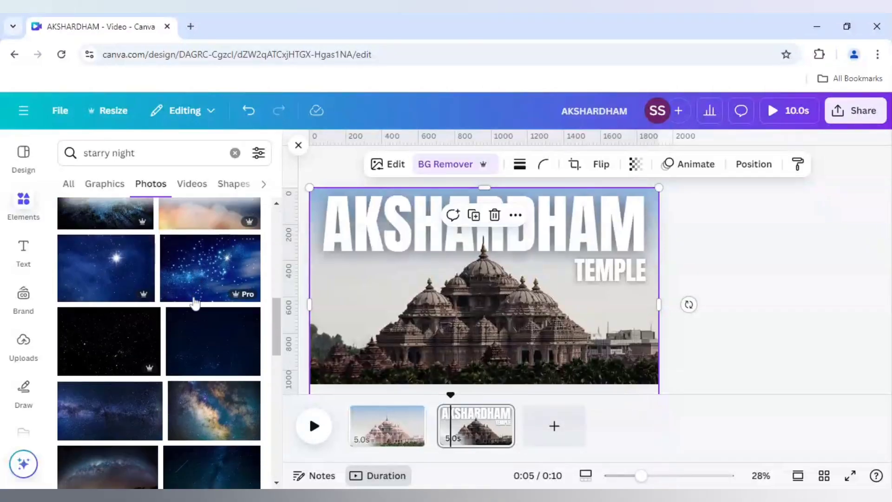
scroll("down", 3)
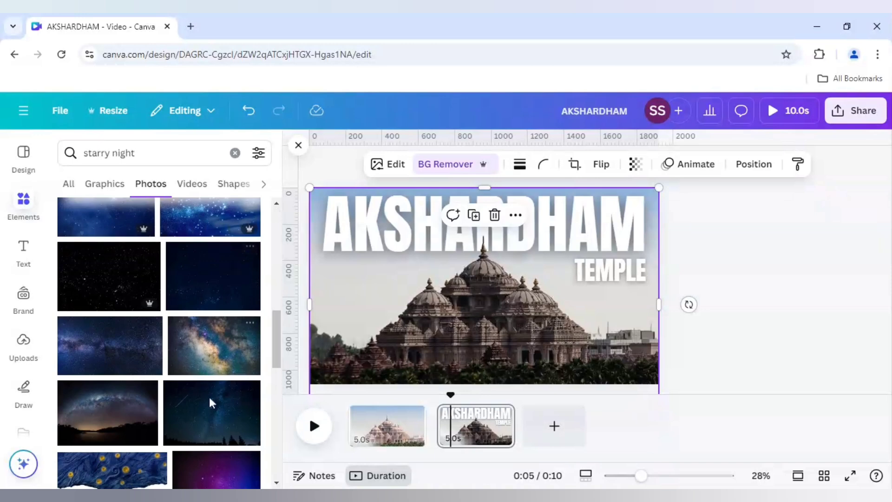
mouse_move(213, 427)
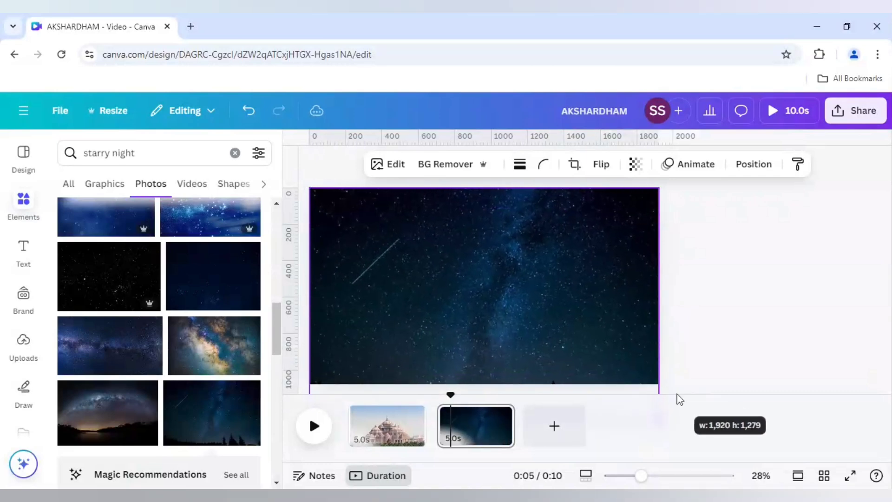
Step: Open Layer ordering for the starry sky photo to place it behind the title and temple
left_click(569, 287)
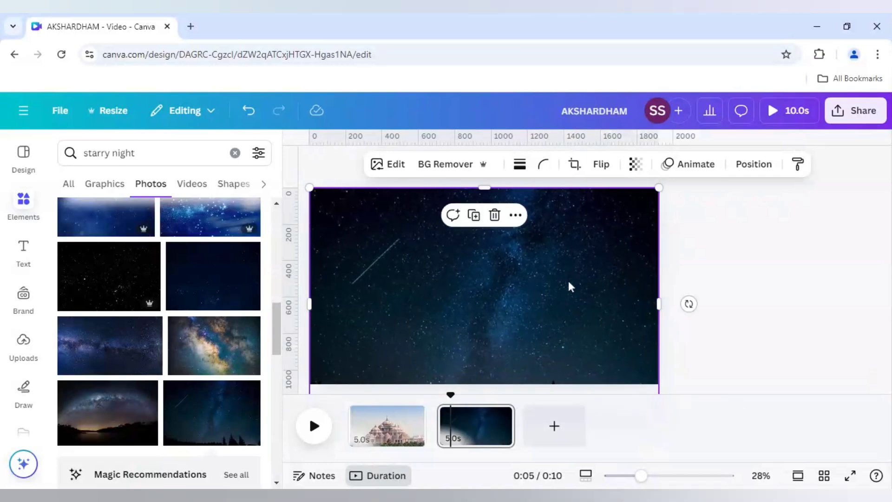
right_click(569, 287)
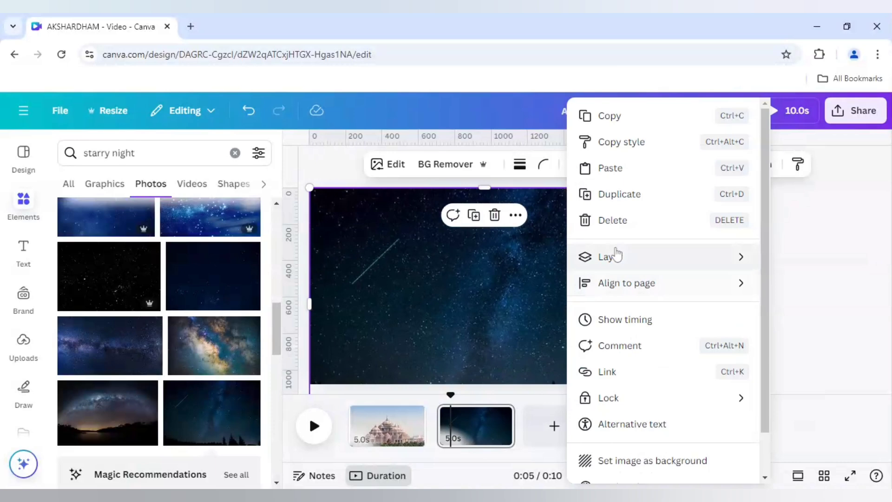
left_click(609, 256)
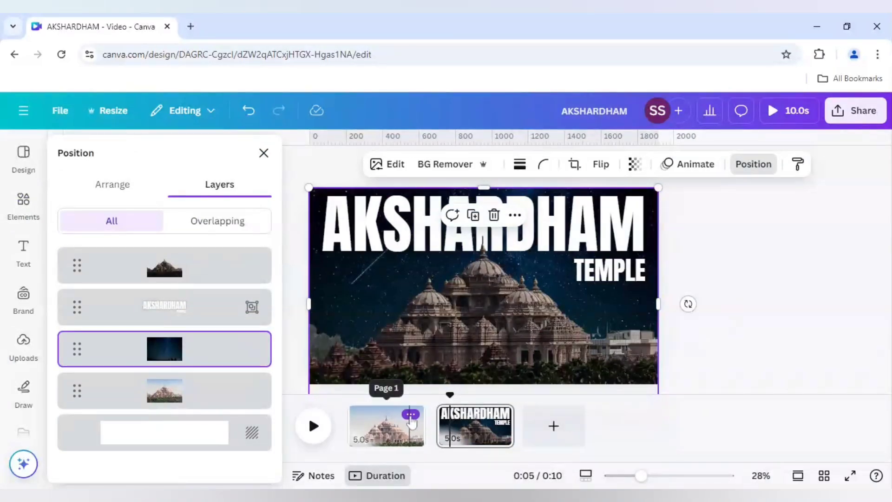
Step: Duplicate the plain temple photo page 1 to create a third page
left_click(411, 414)
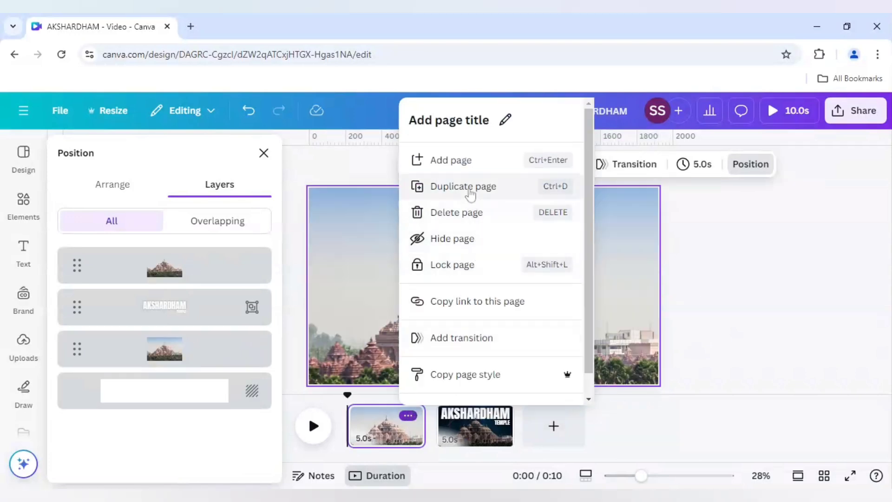
left_click(462, 187)
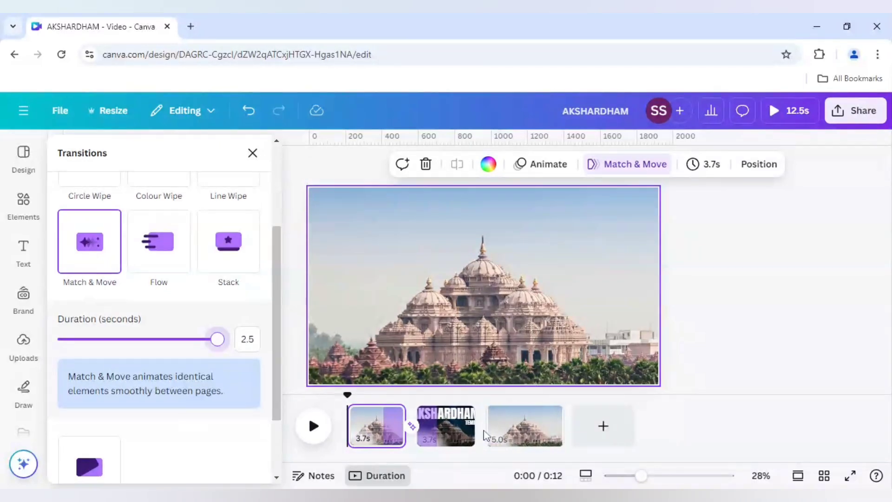
Step: Add Match & Move transitions between pages and apply the title page's 2.5-second timing to all pages
left_click(445, 425)
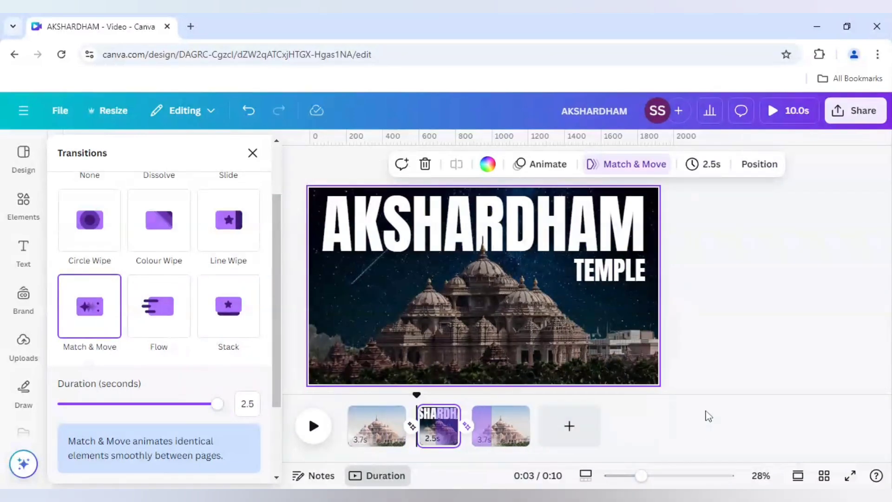
left_click(376, 426)
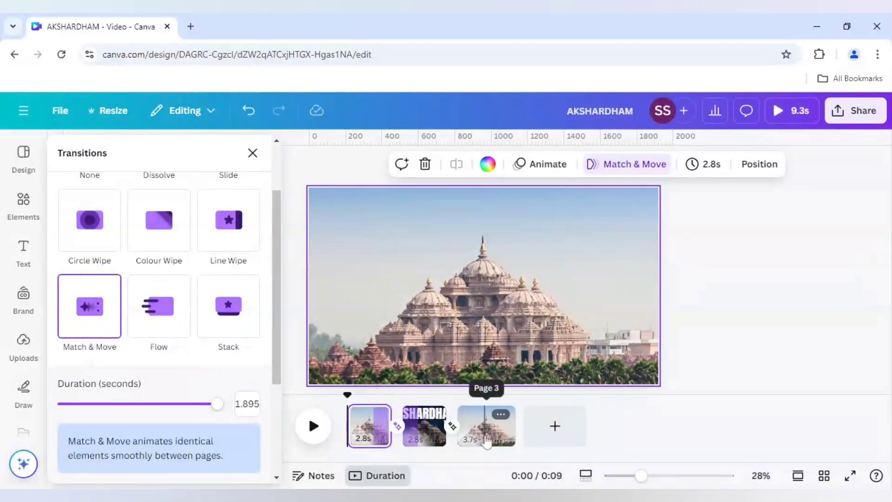
left_click(368, 426)
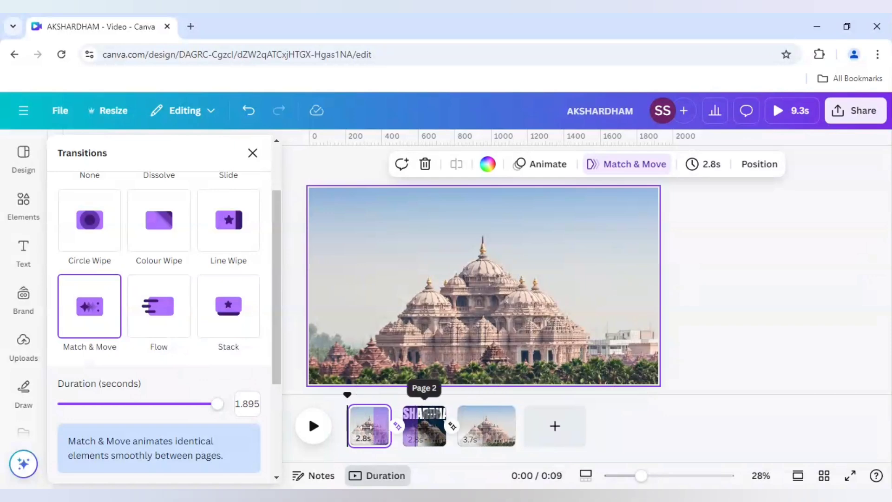
left_click(485, 425)
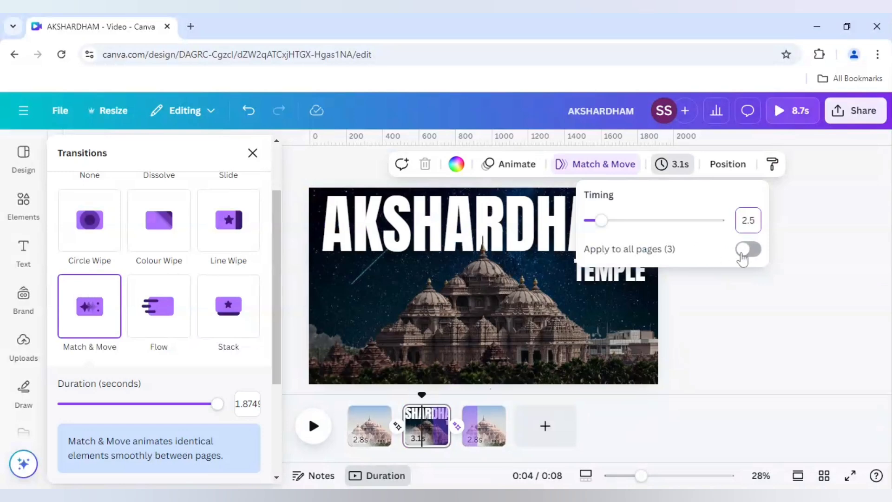
left_click(748, 248)
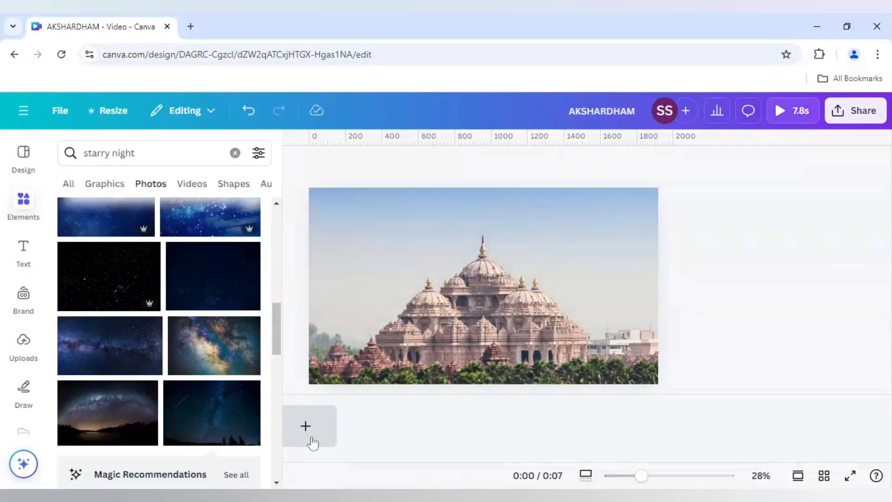
Step: Preview the 7.8-second video, then bring up page 1's Timing settings
left_click(315, 426)
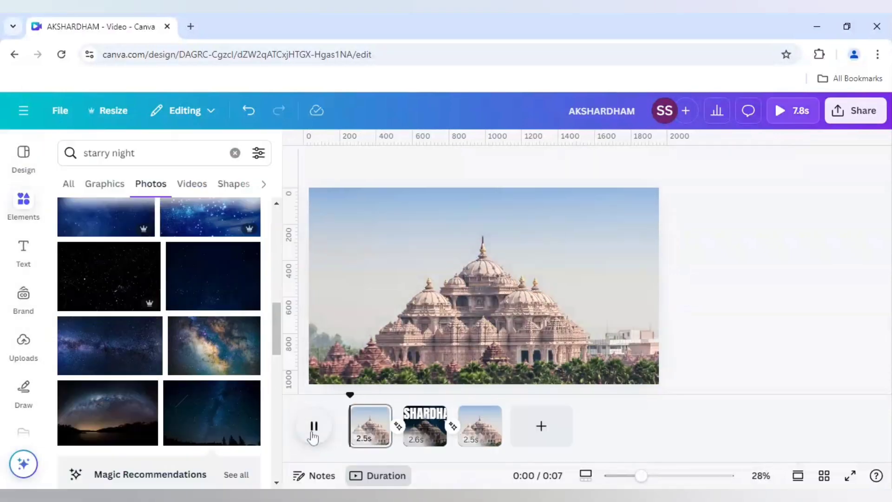
left_click(313, 426)
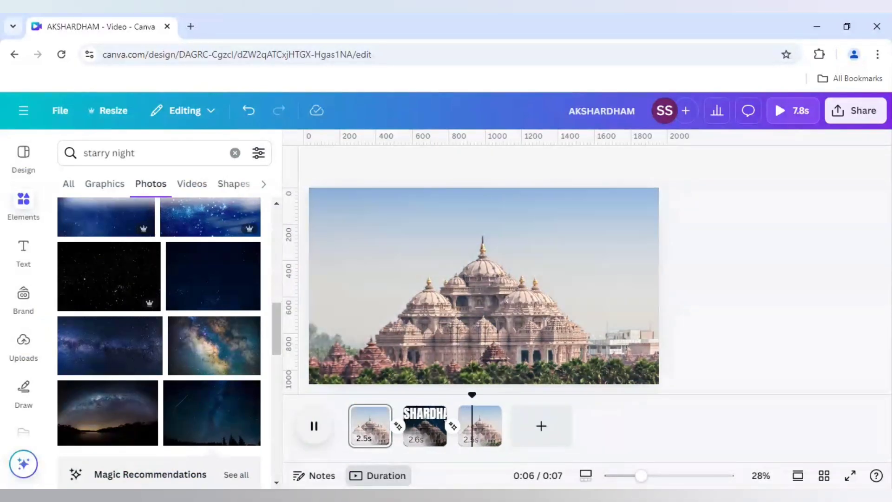
left_click(314, 426)
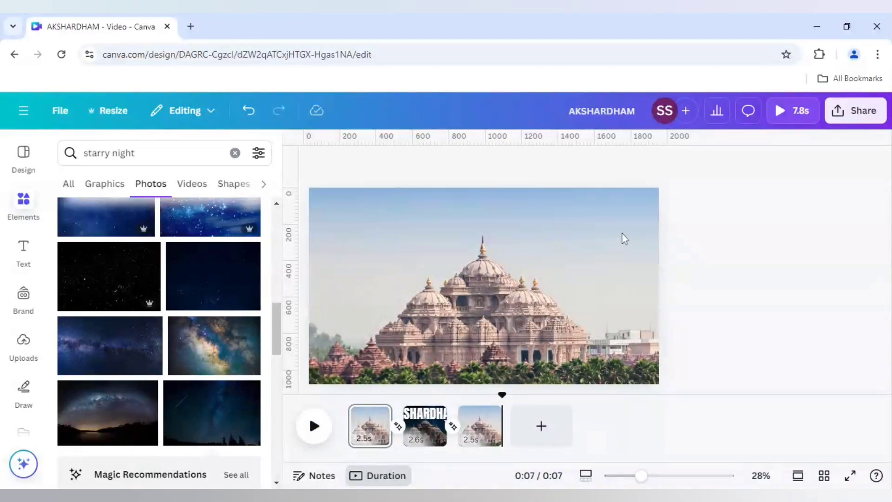
left_click(672, 164)
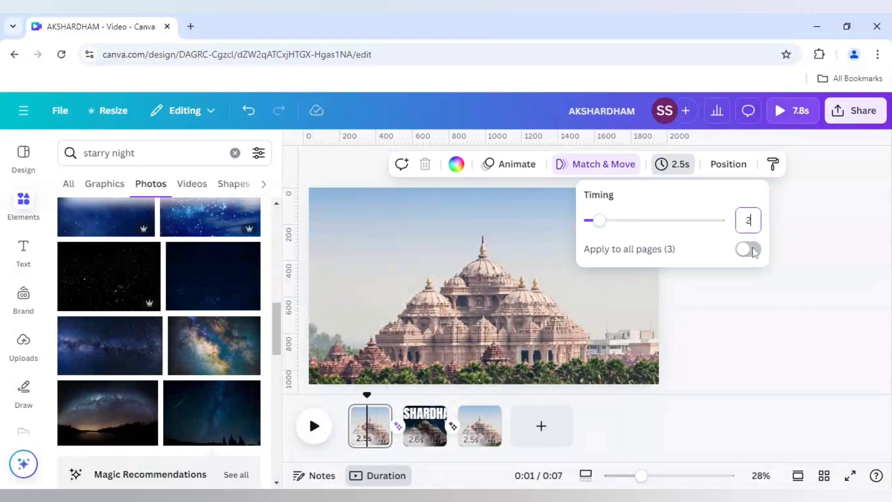
Step: Apply the roughly 2-second timing to all pages, replay the 6.6-second video, and deselect
left_click(748, 249)
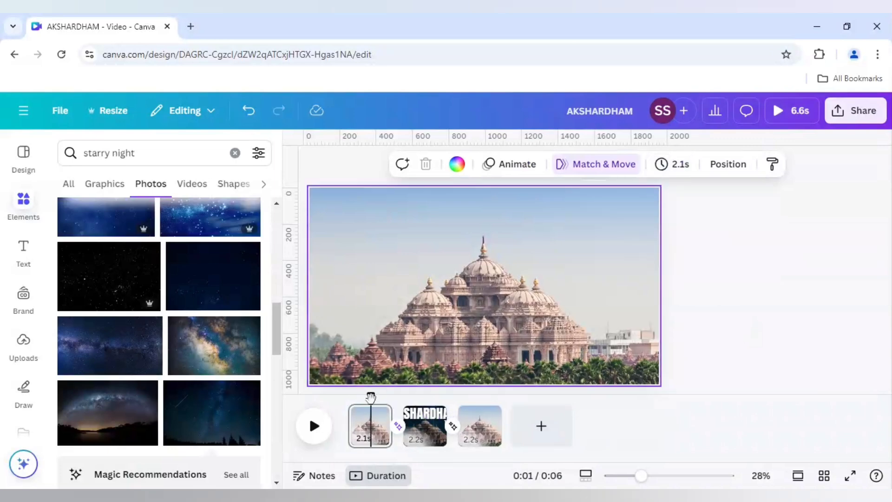
left_click(314, 426)
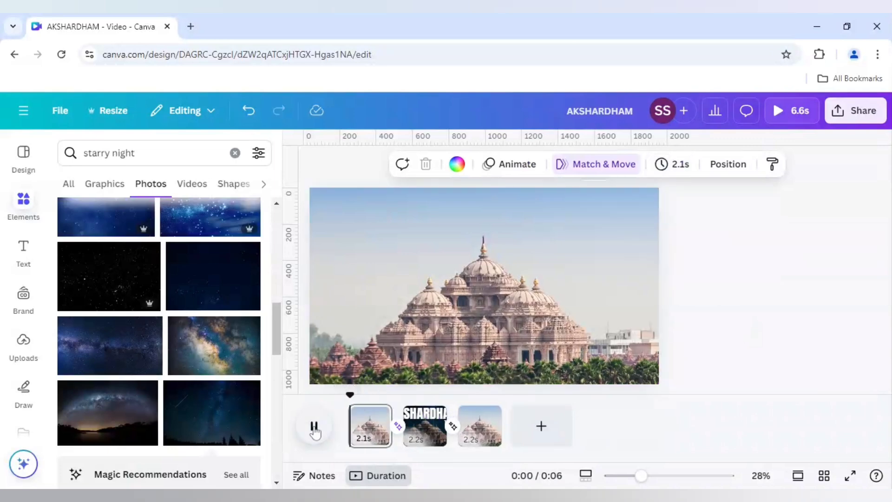
left_click(314, 426)
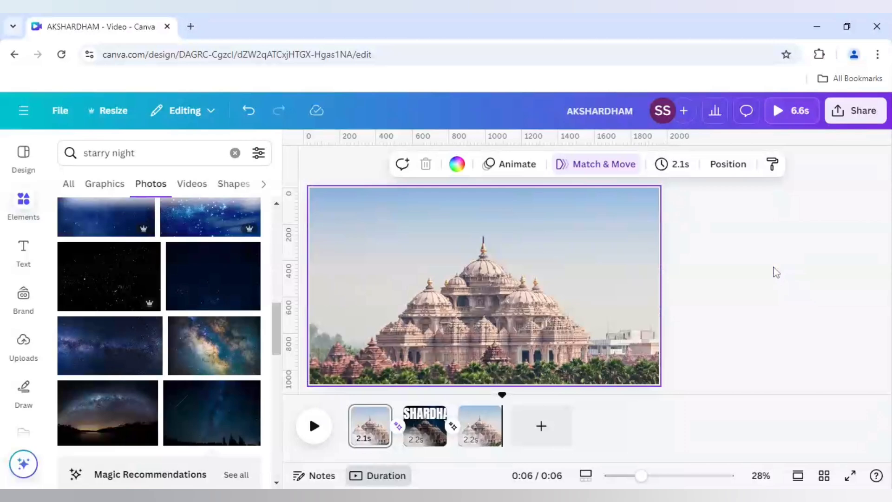
left_click(777, 274)
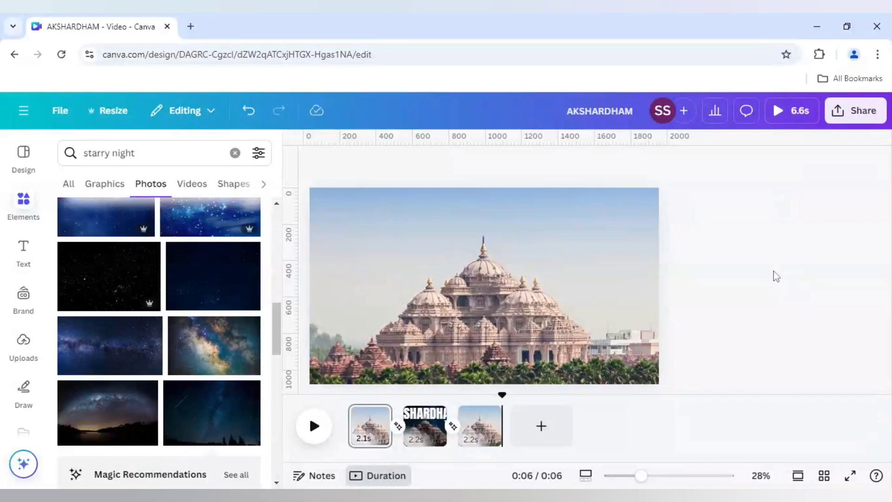